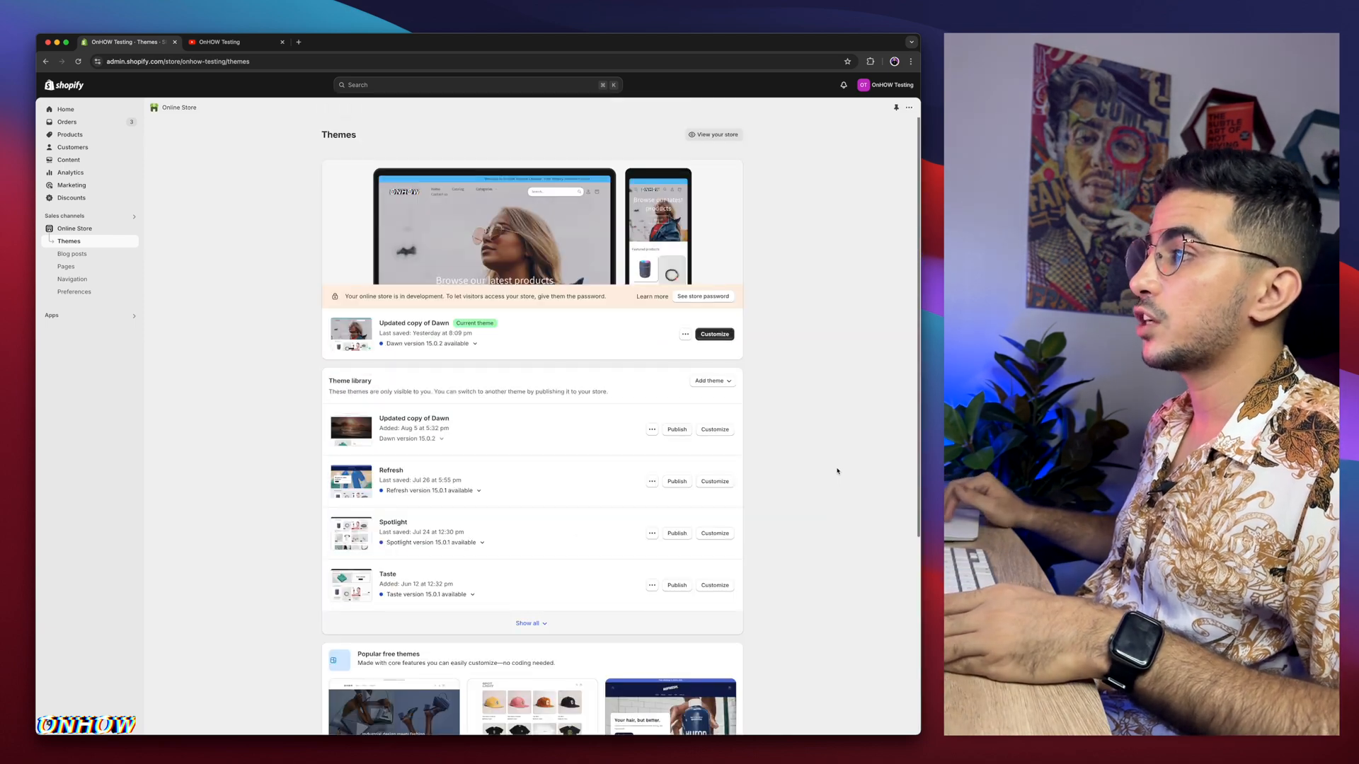
mouse_move(579, 364)
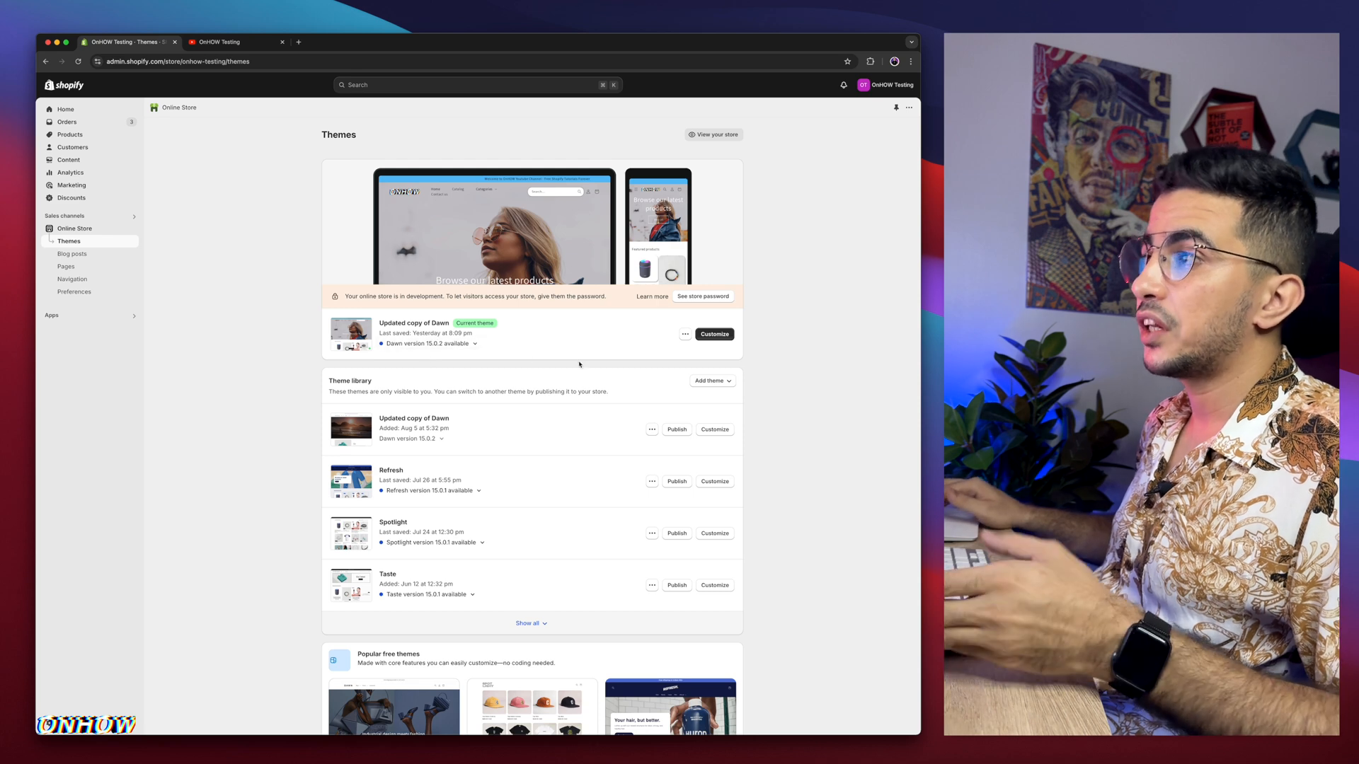
mouse_move(532, 355)
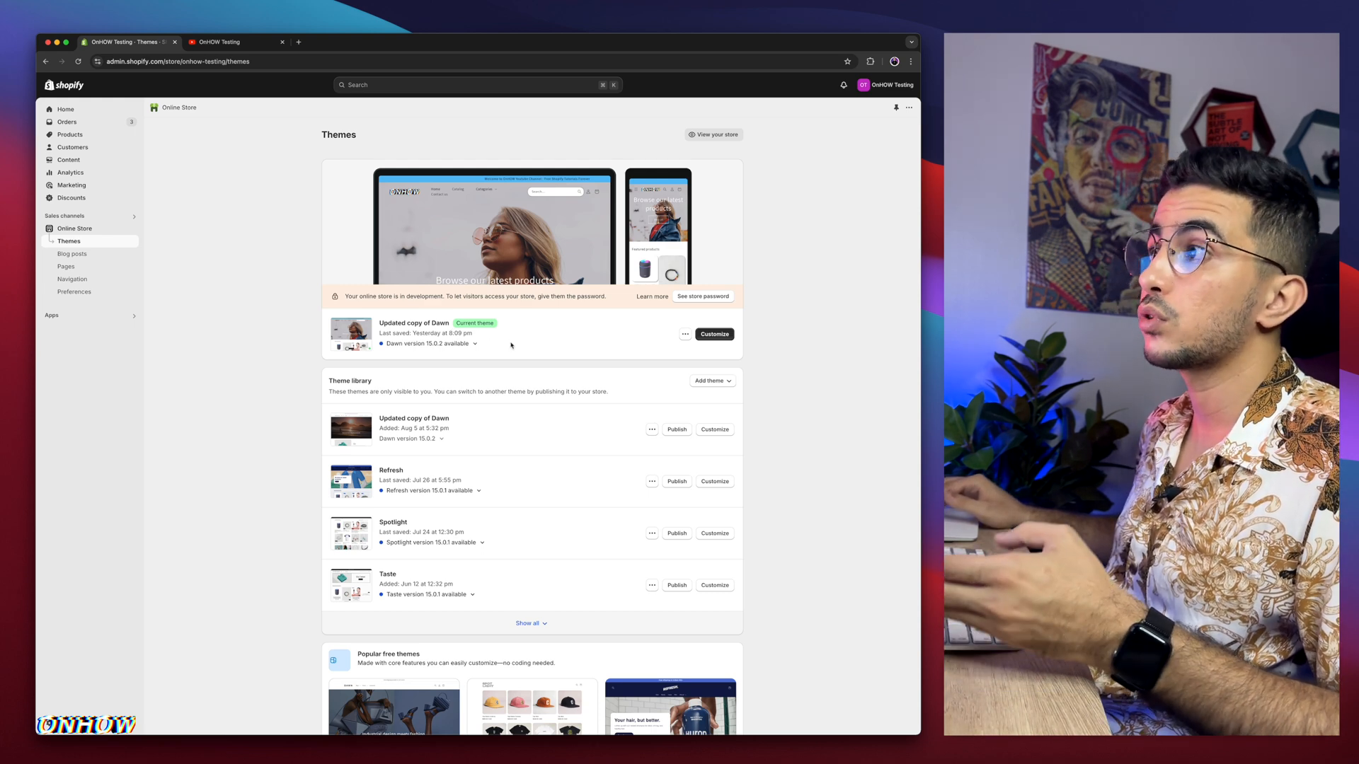
Expand the theme library with Show all and scroll through the installed themes
scroll(down, 3)
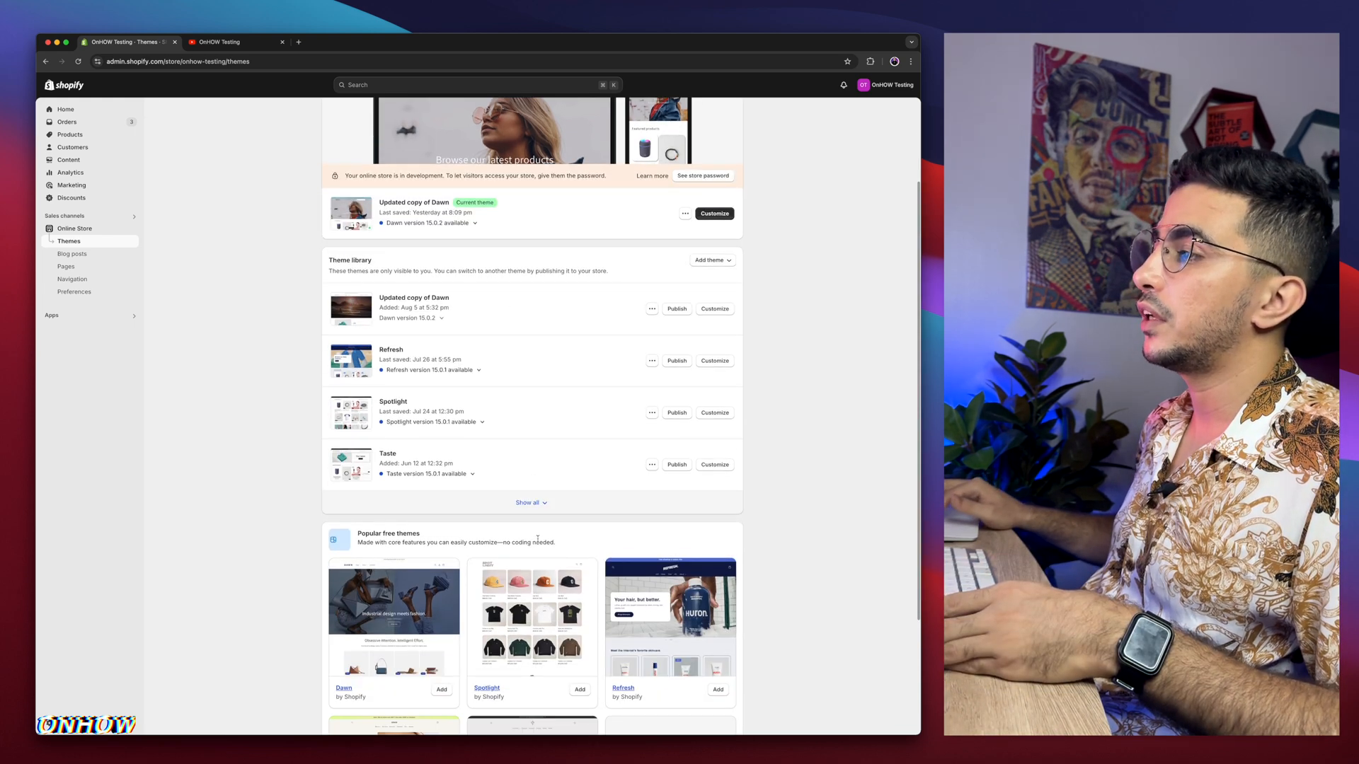
click(528, 502)
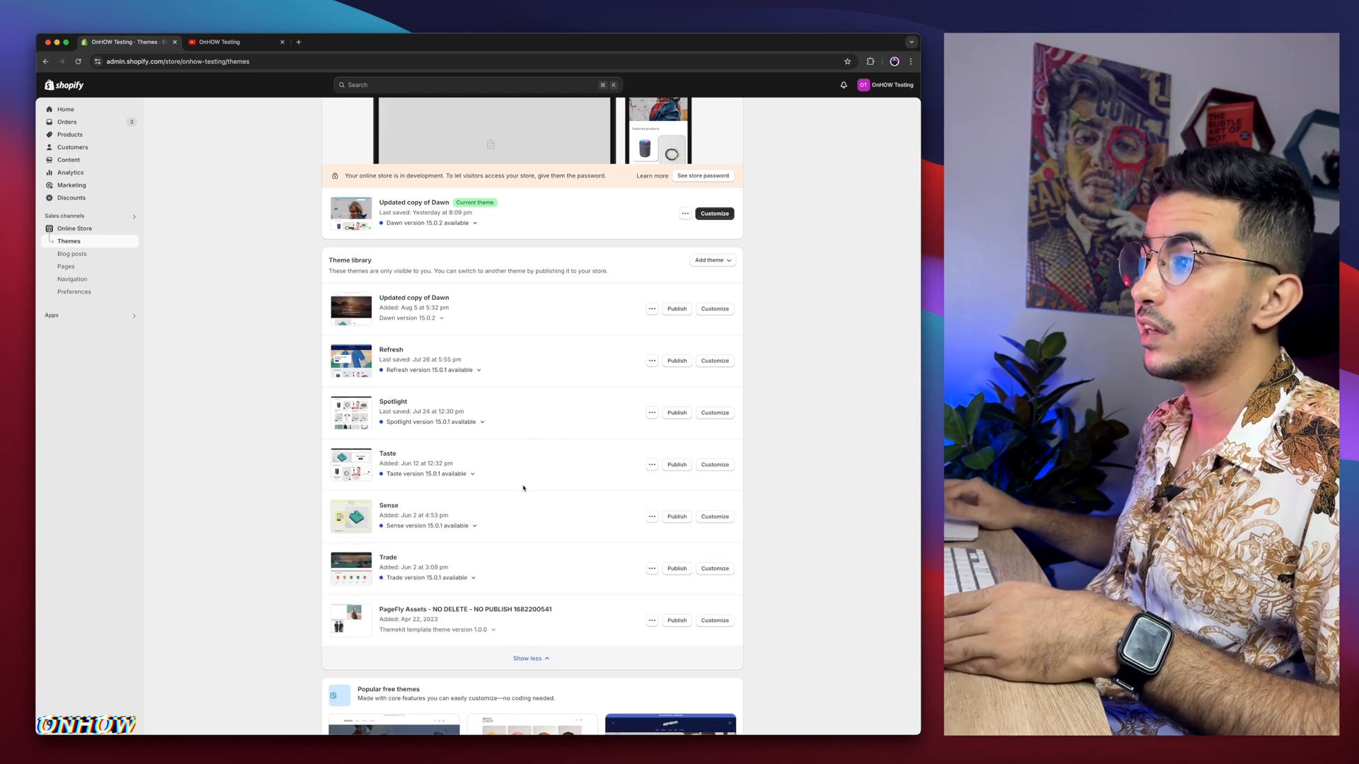
mouse_move(520, 596)
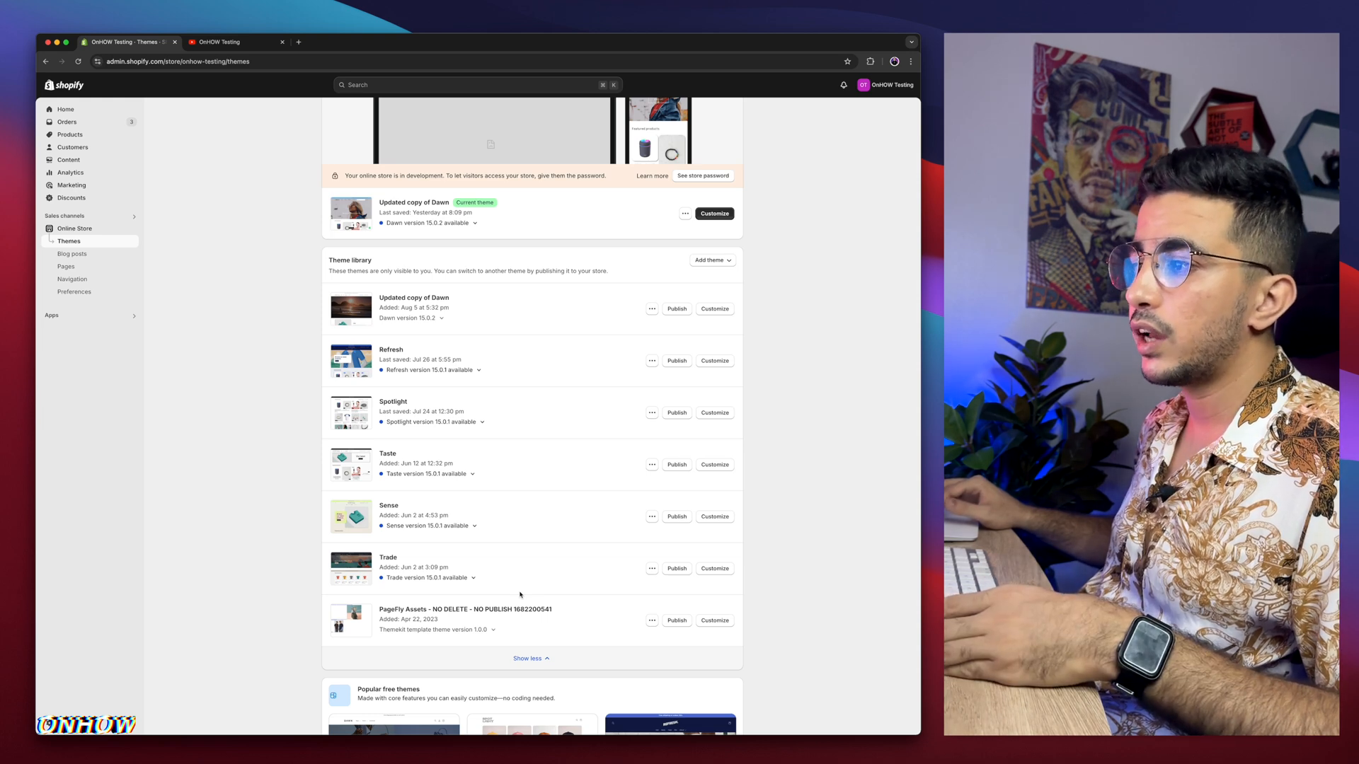
mouse_move(524, 348)
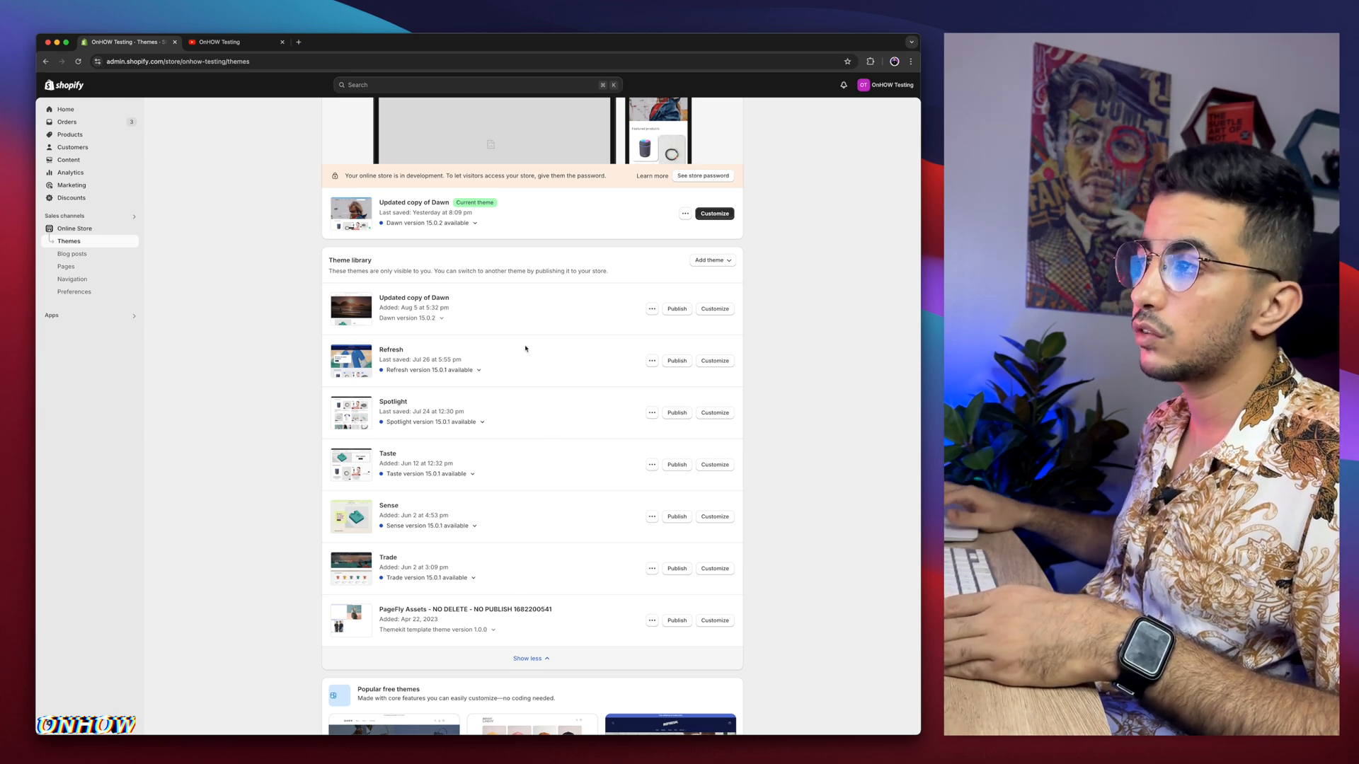
mouse_move(561, 473)
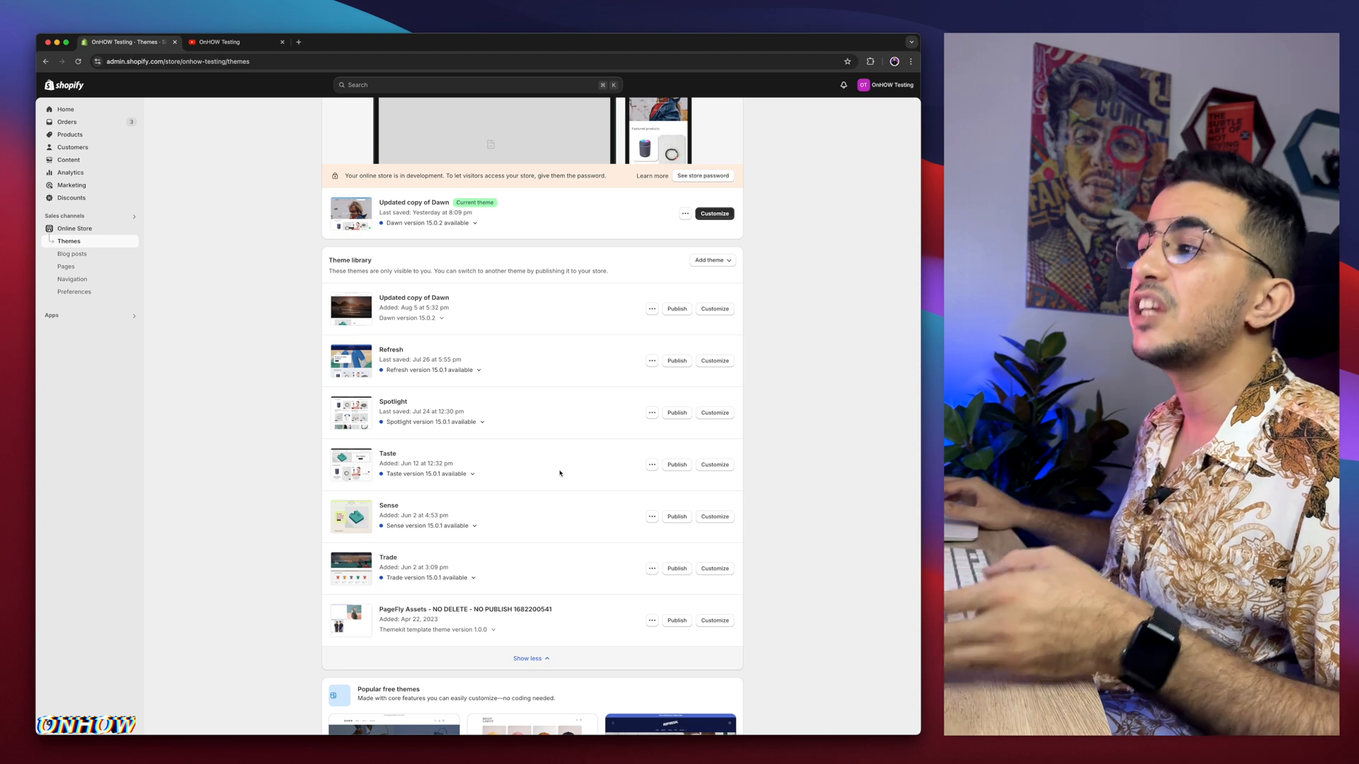
scroll(up, 3)
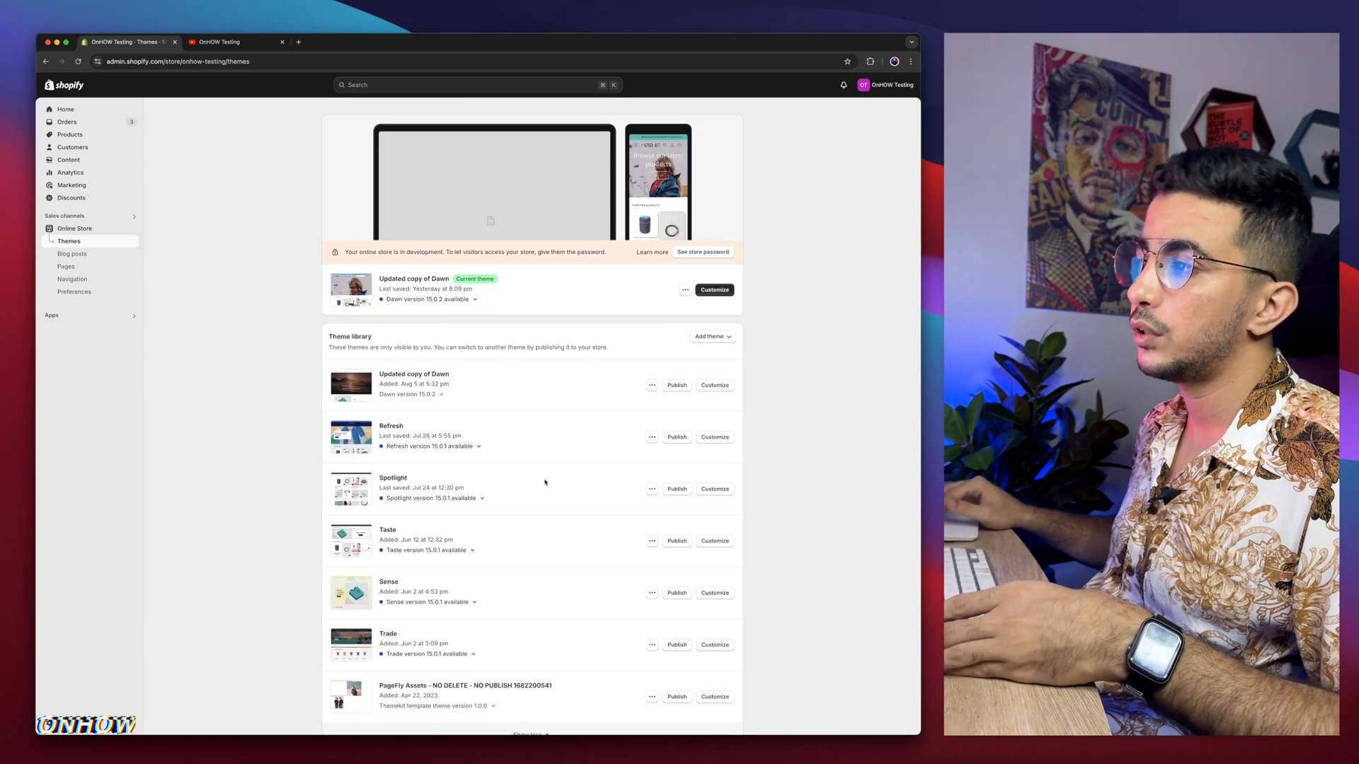
scroll(down, 3)
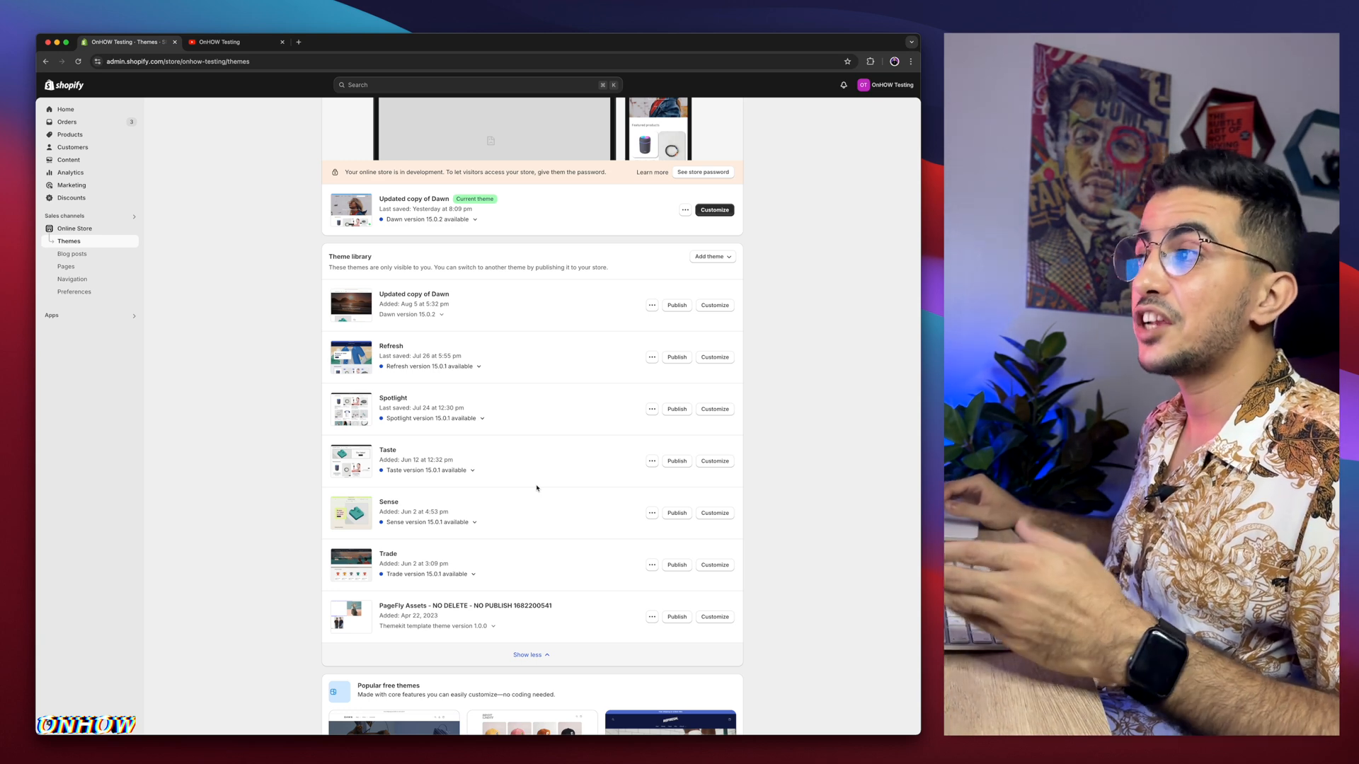
scroll(up, 3)
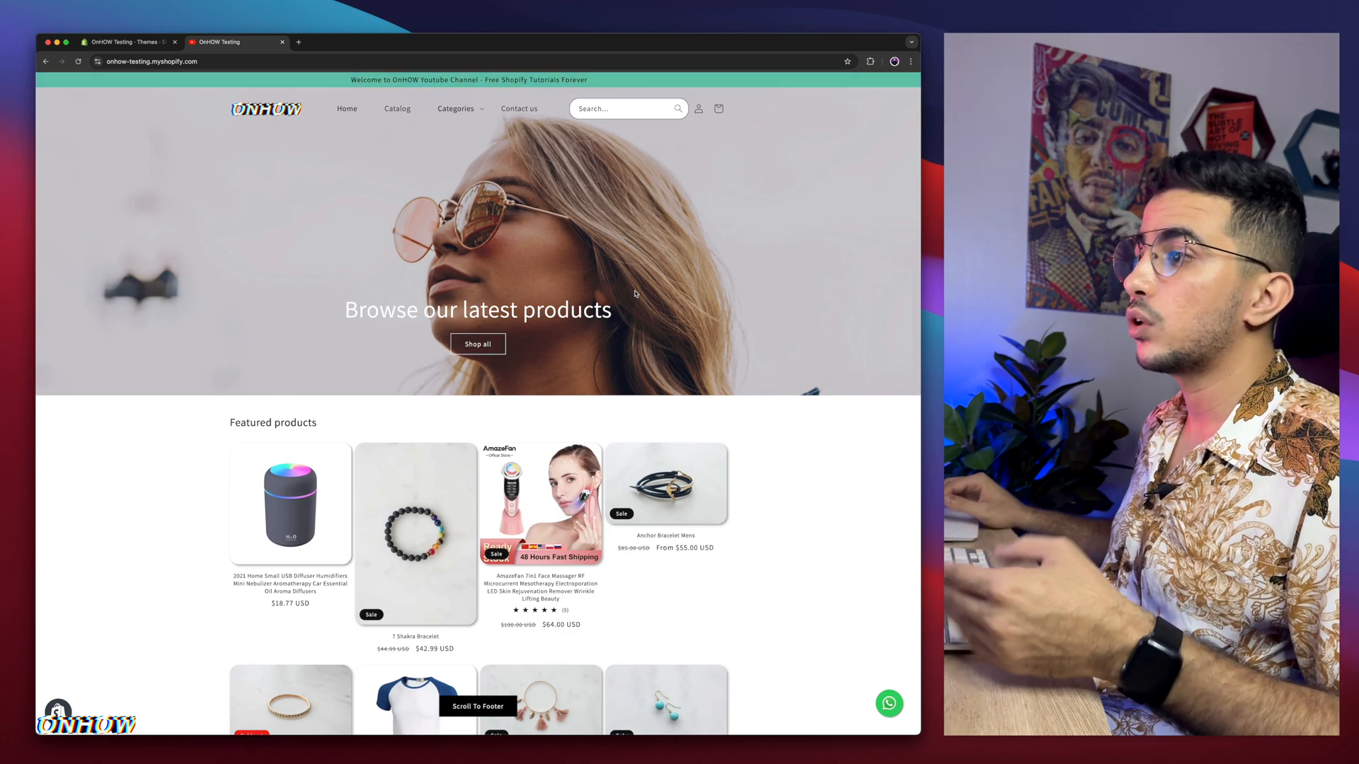
Open the Anchor Bracelet Mens product from the storefront home and scroll through its page
scroll(down, 3)
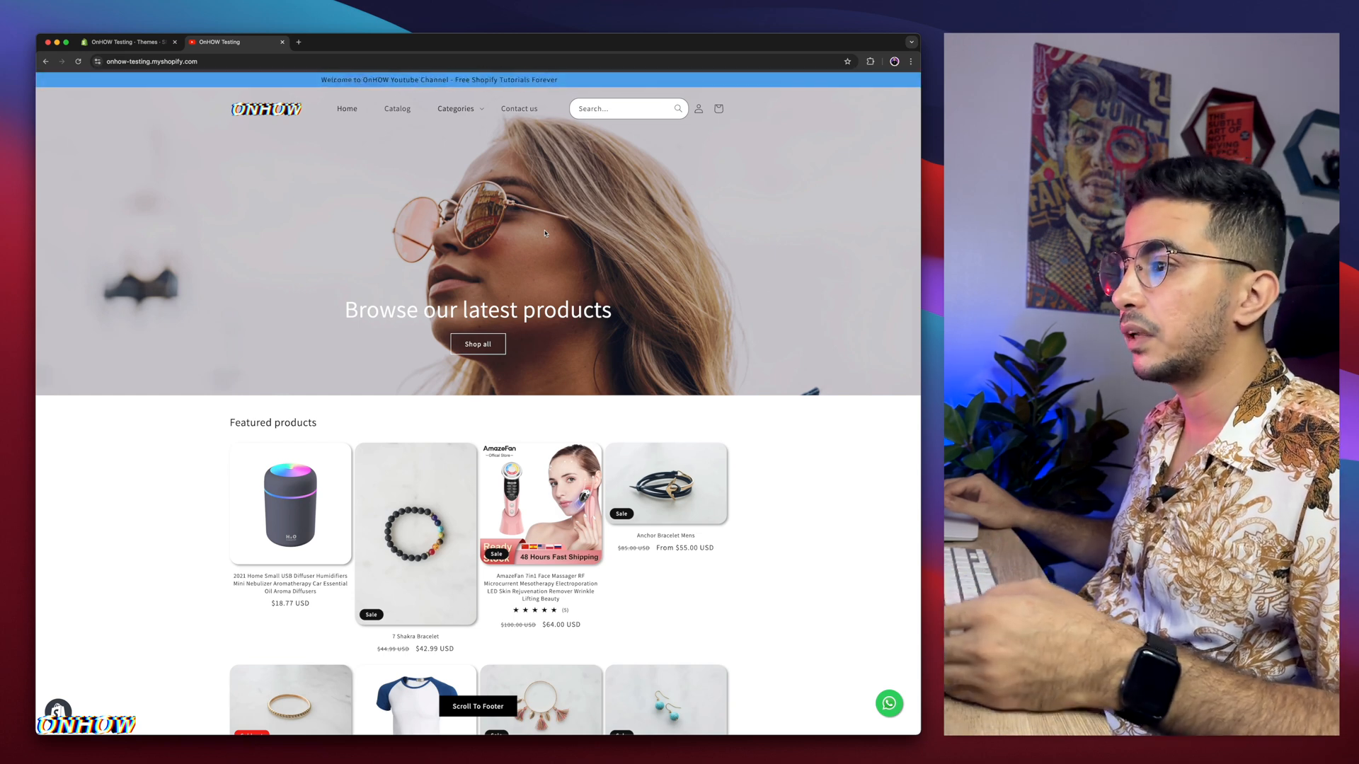
scroll(down, 3)
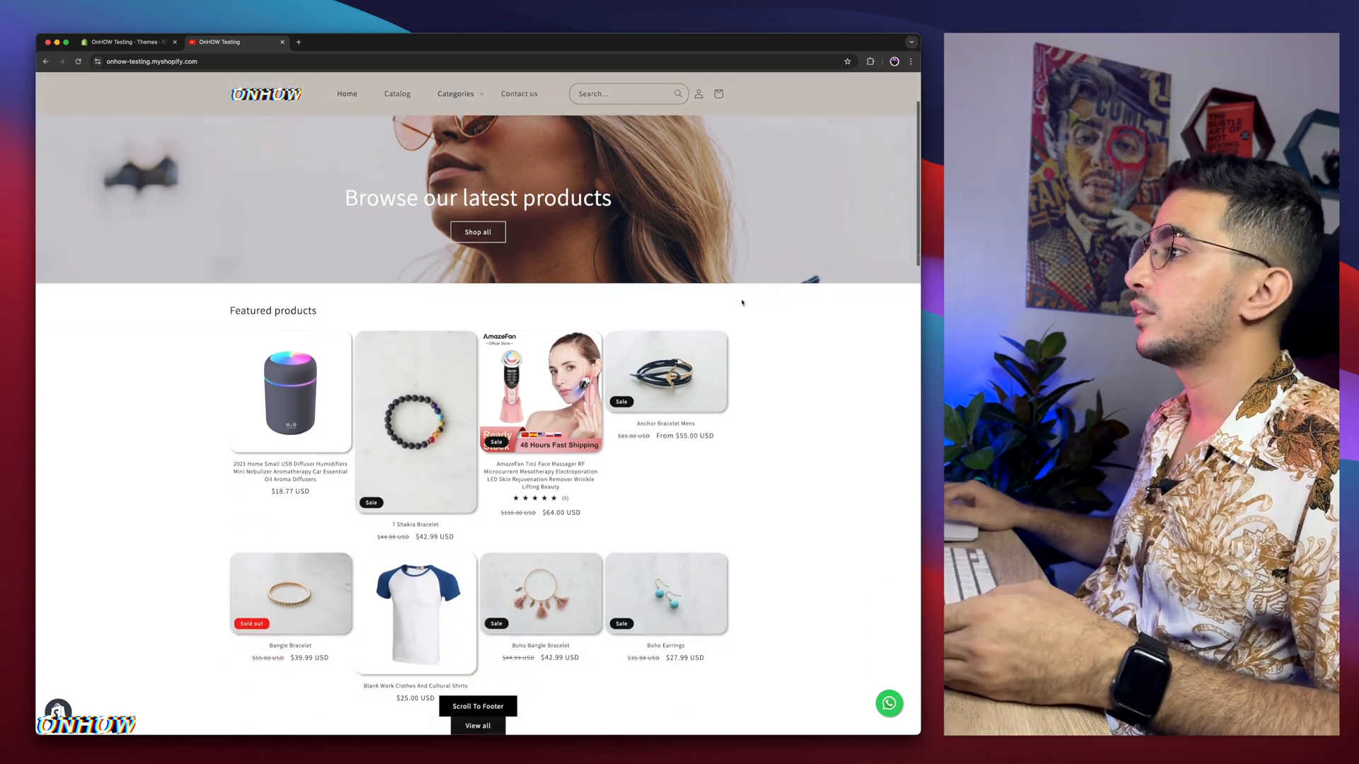
click(666, 371)
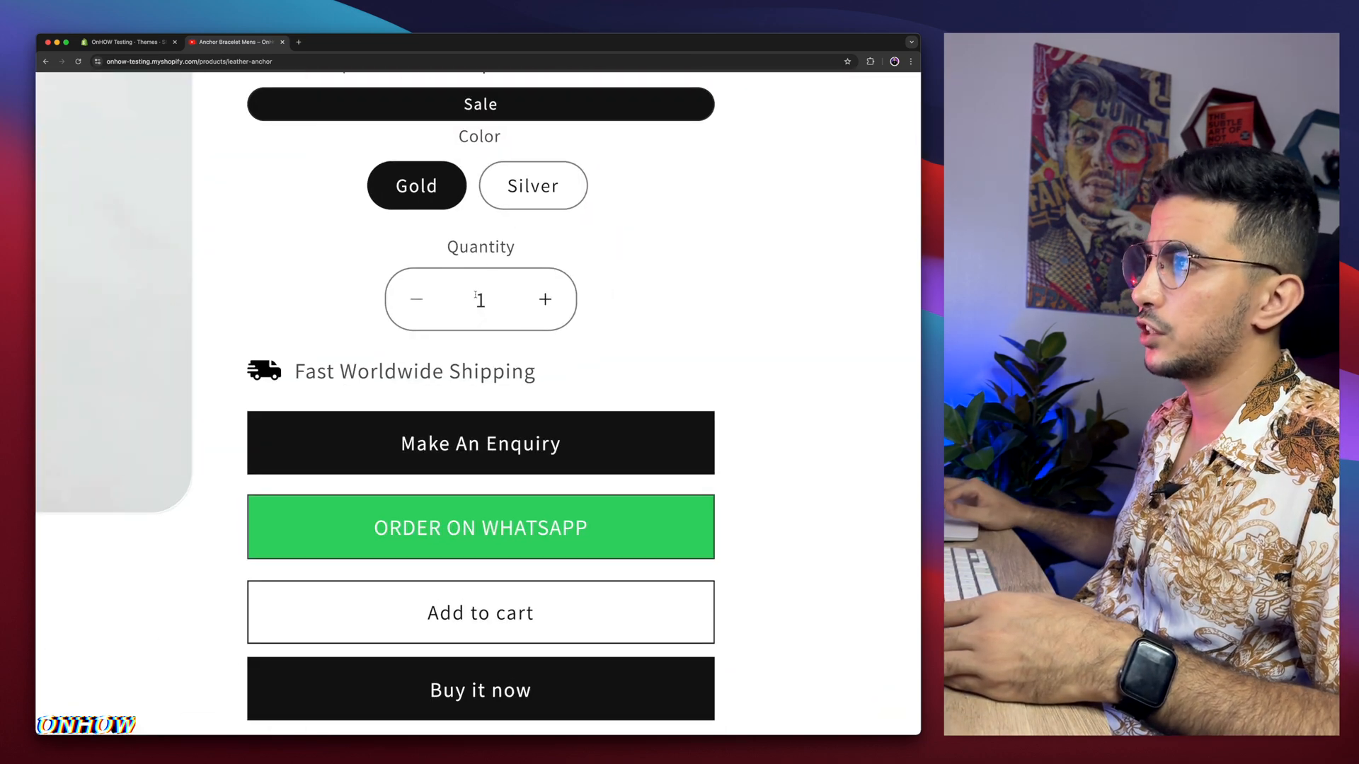
mouse_move(497, 350)
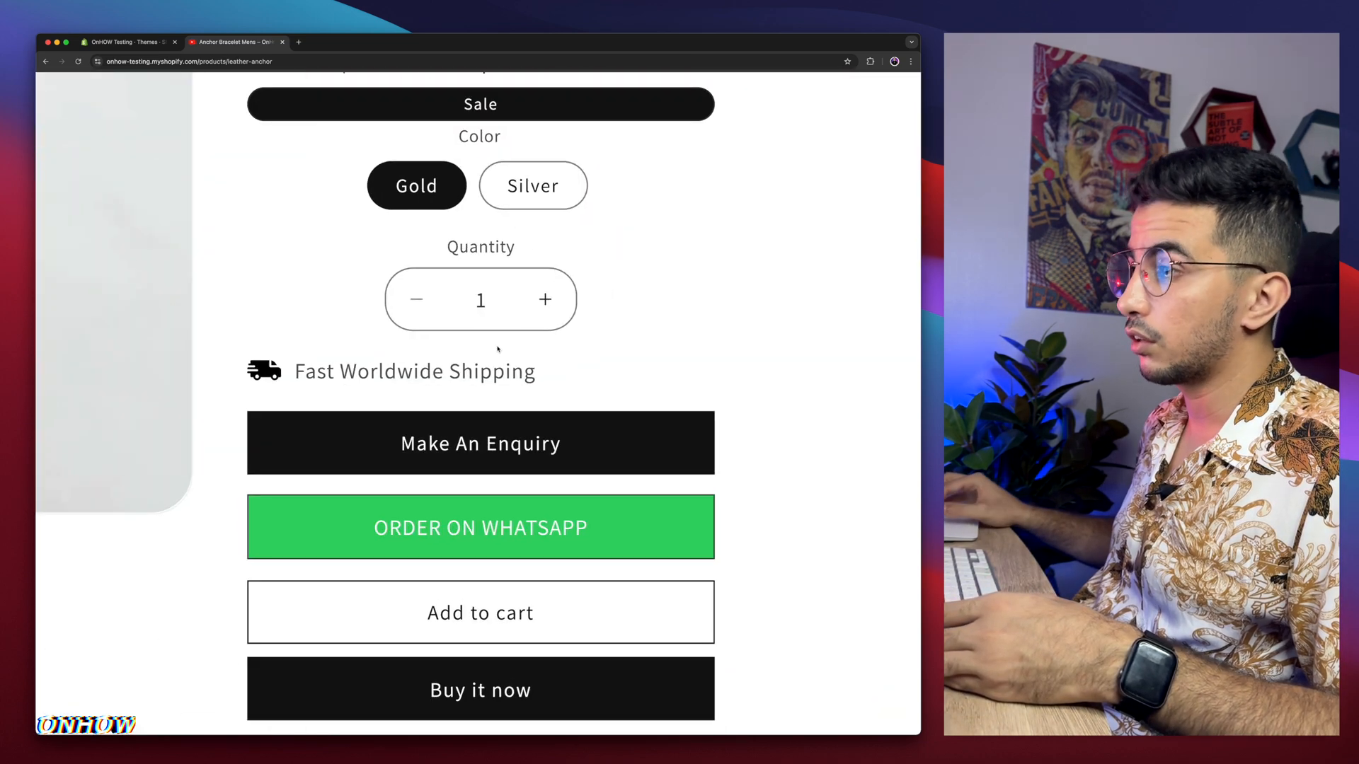
scroll(down, 3)
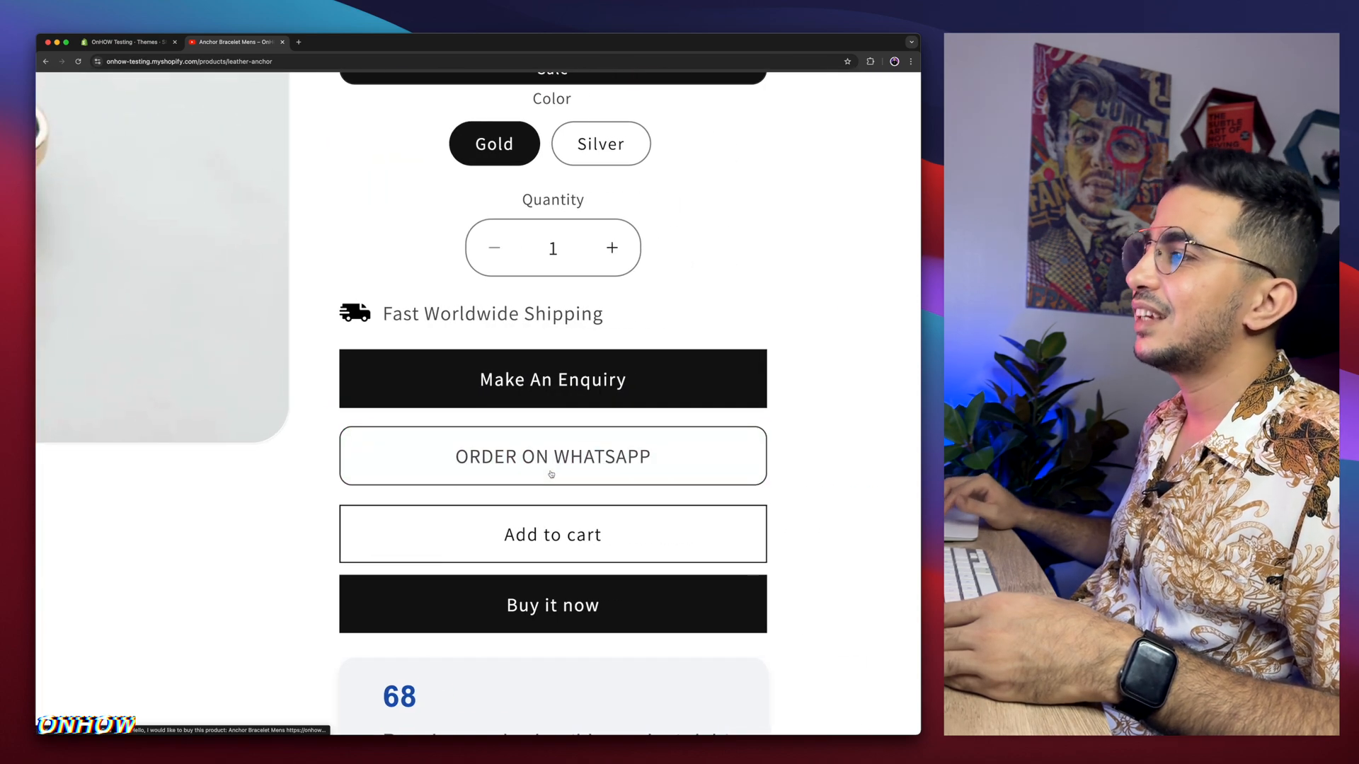
scroll(down, 3)
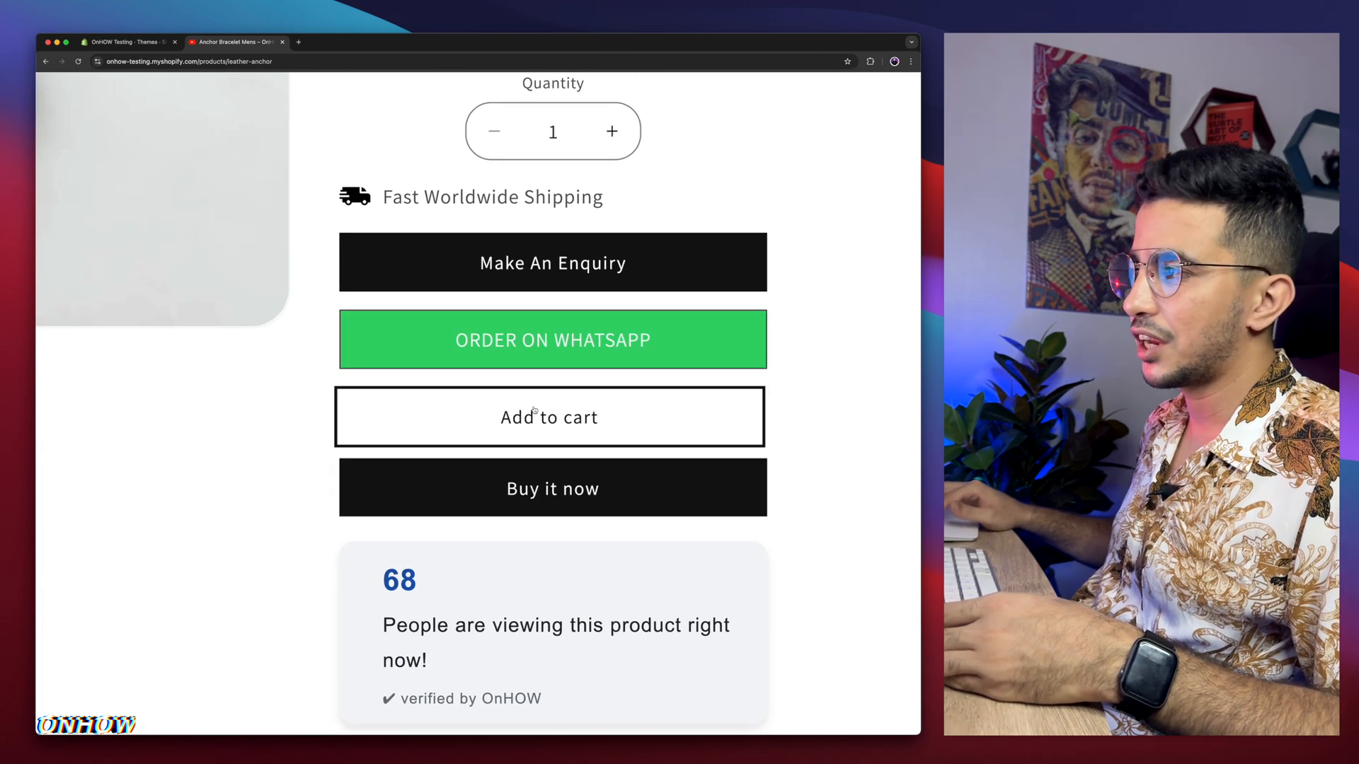
scroll(down, 3)
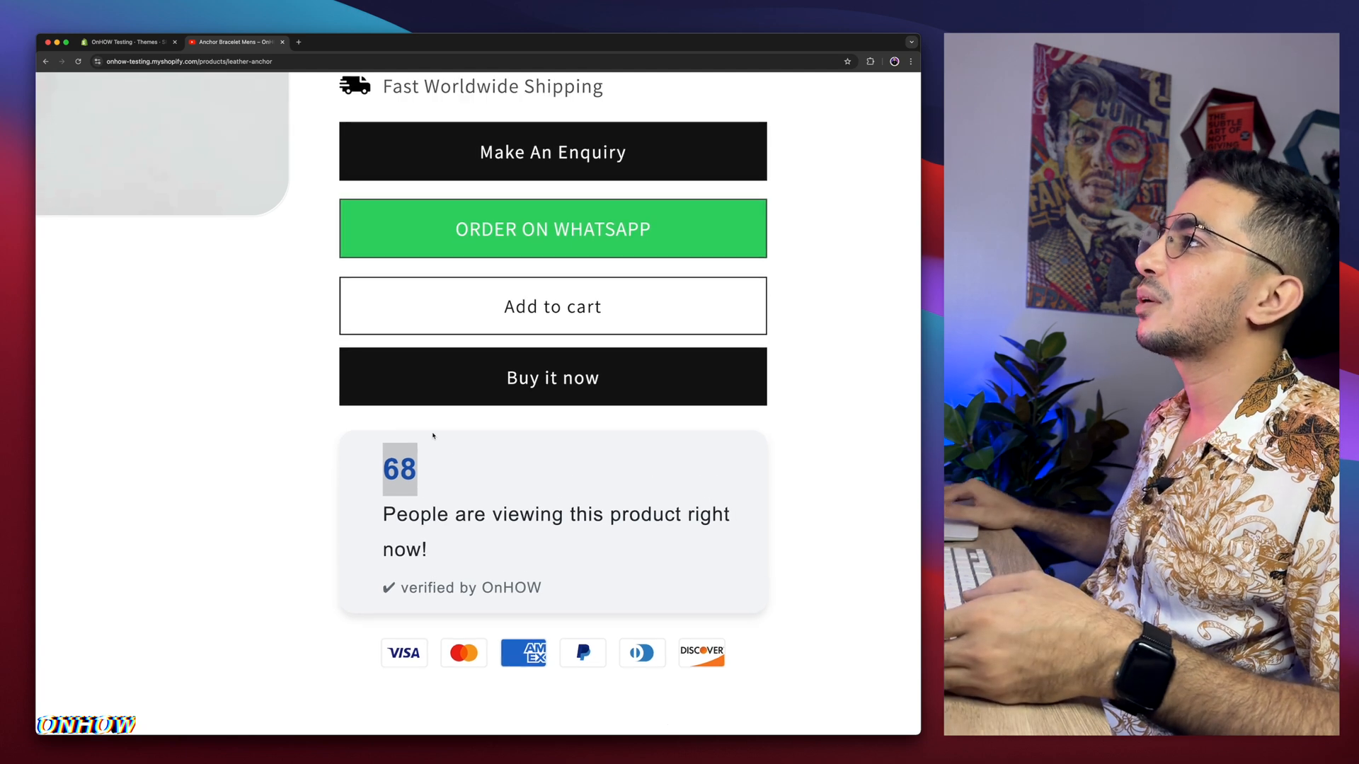
scroll(up, 3)
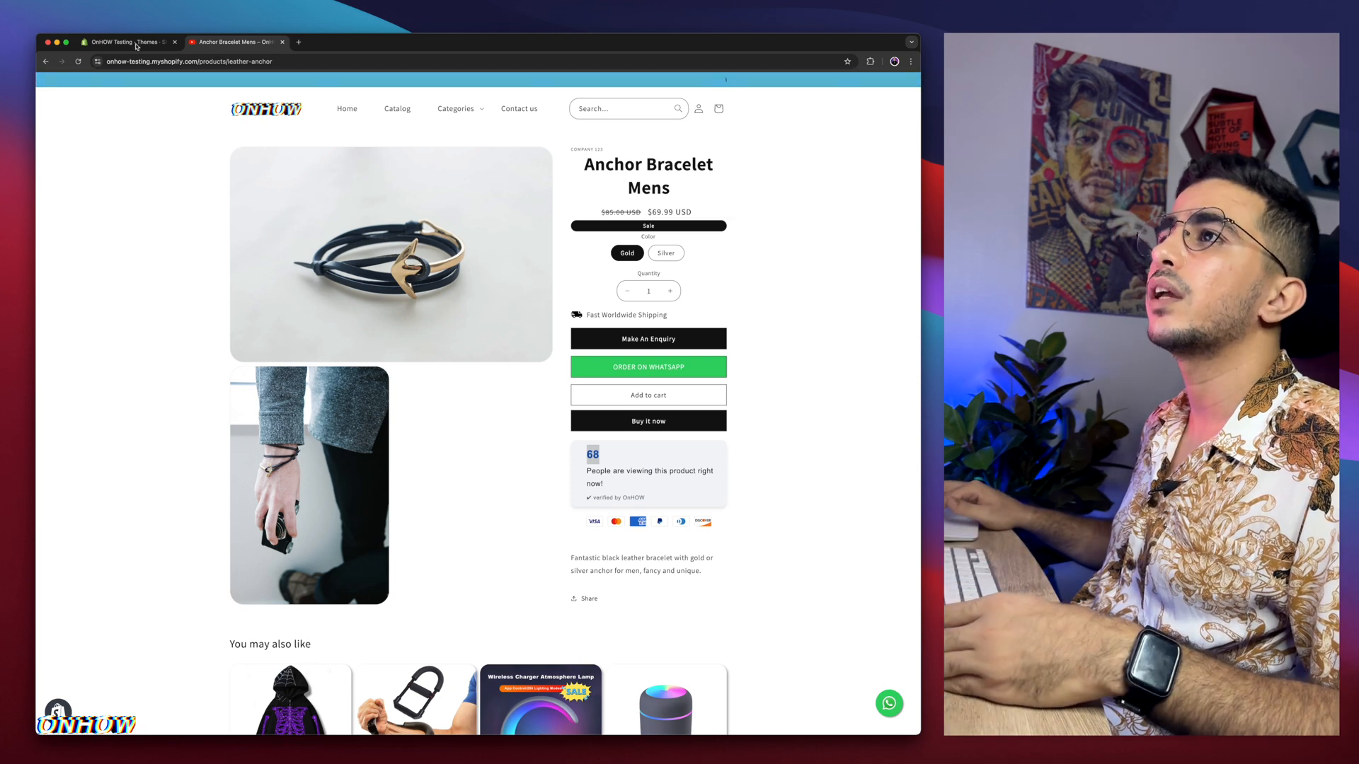
Return to the themes admin and enter Edit code for the current Dawn theme
click(128, 41)
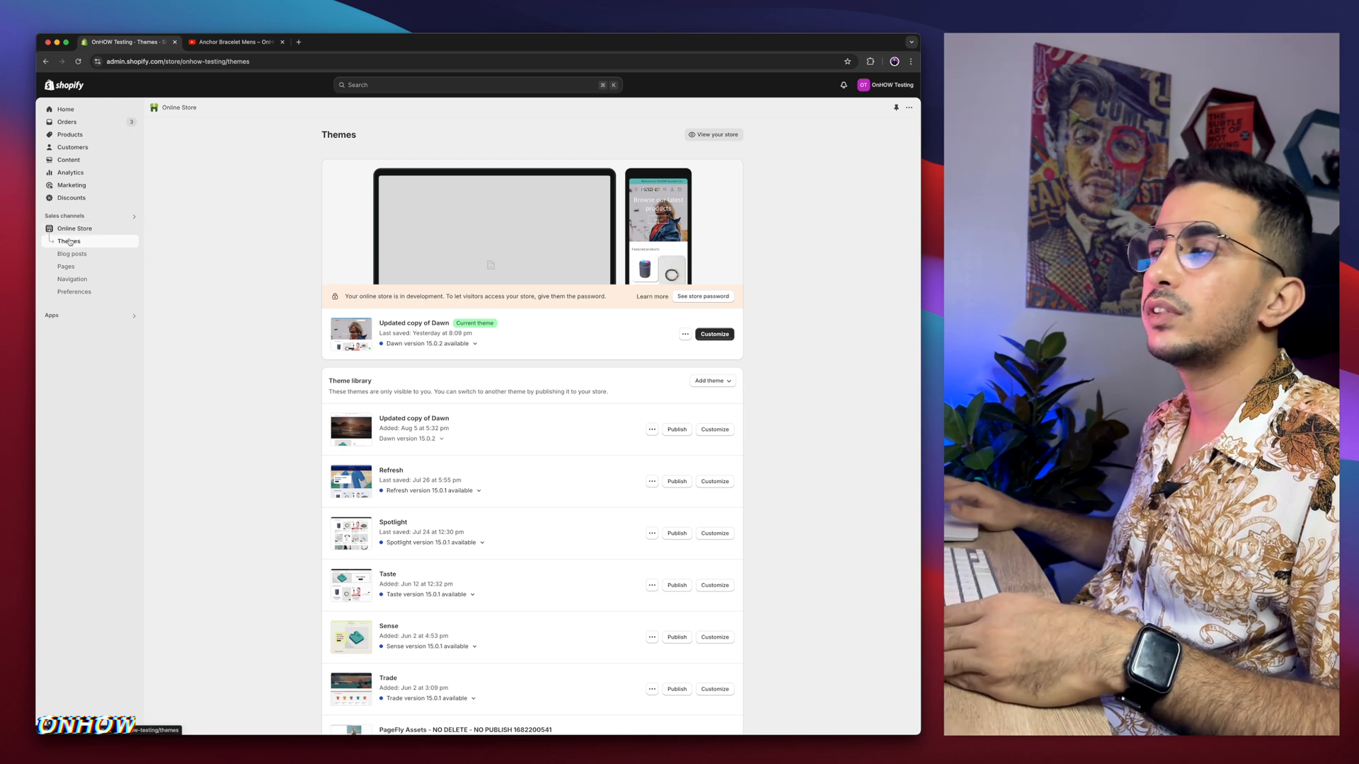
click(685, 334)
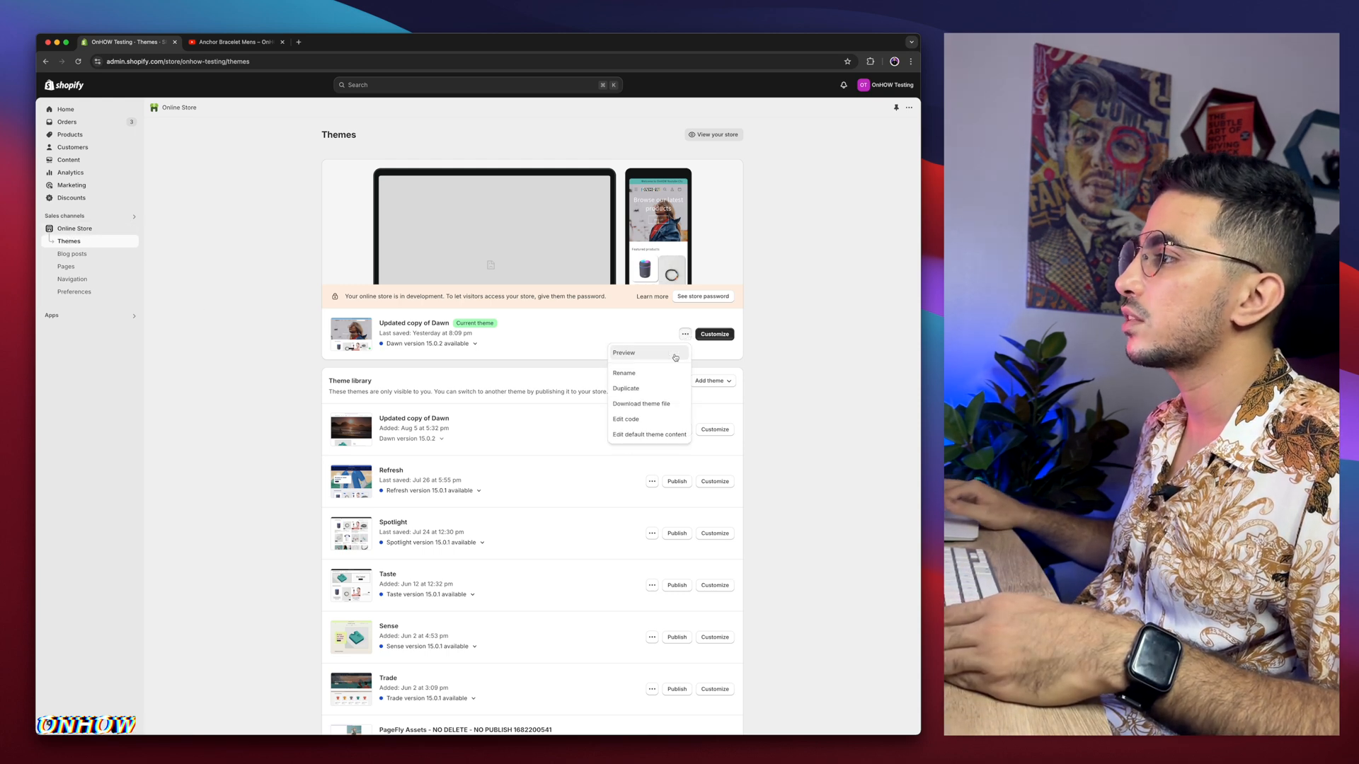
click(624, 419)
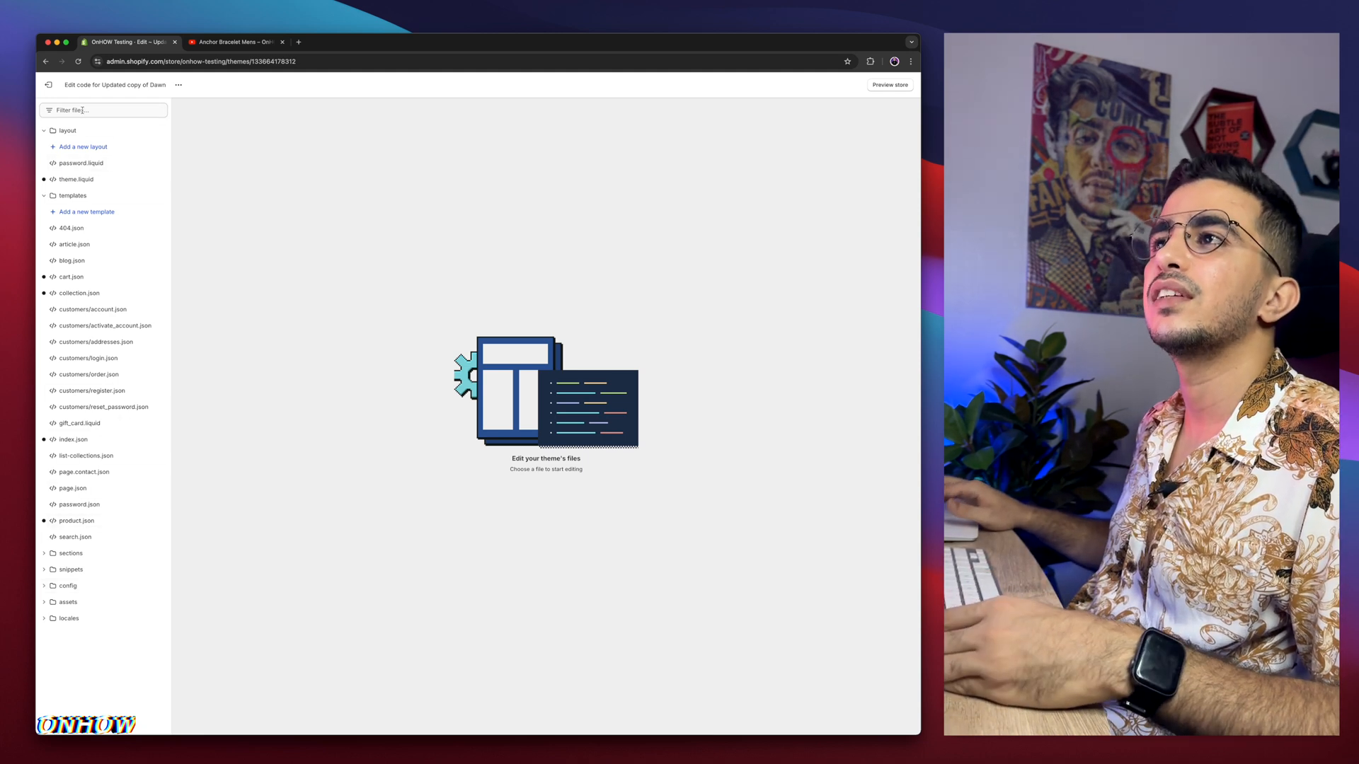
Filter the theme files by 'base' and select assets/base.css
click(102, 111)
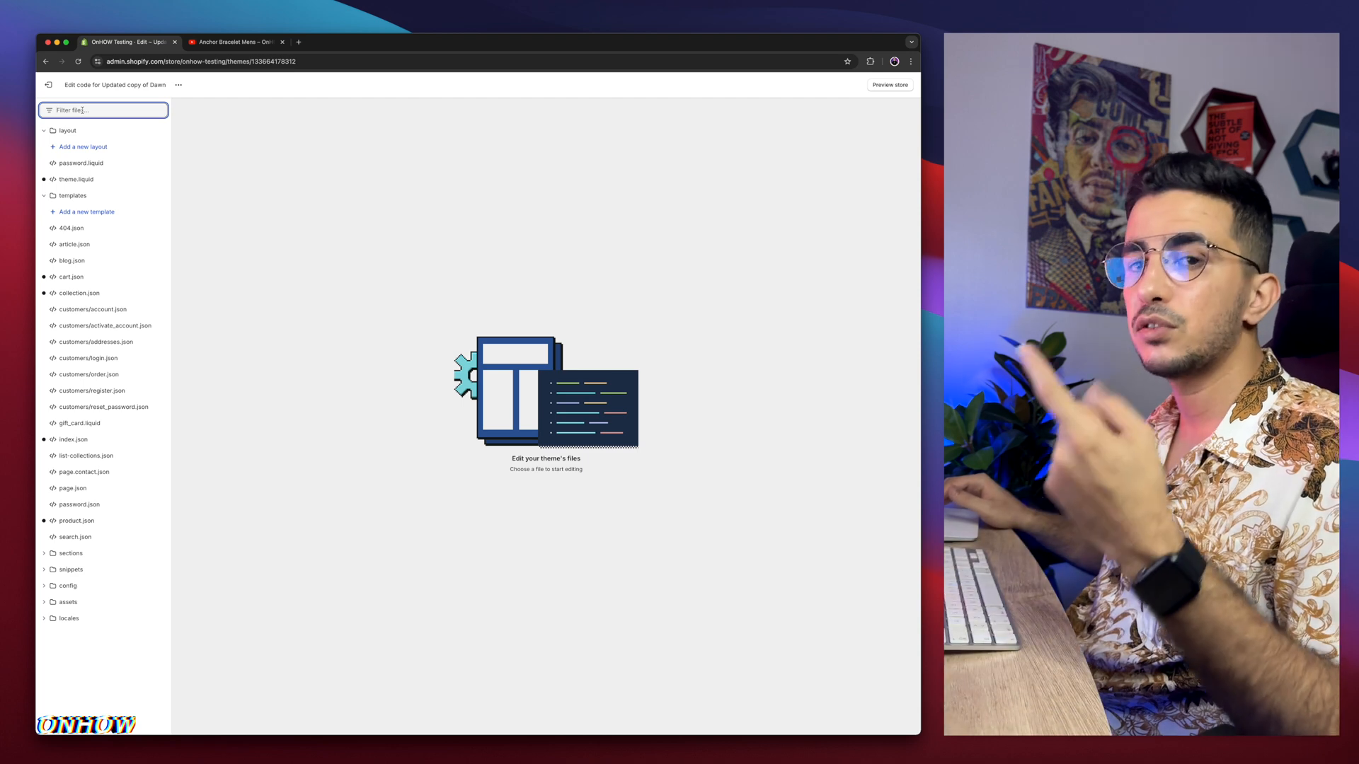
text(b)
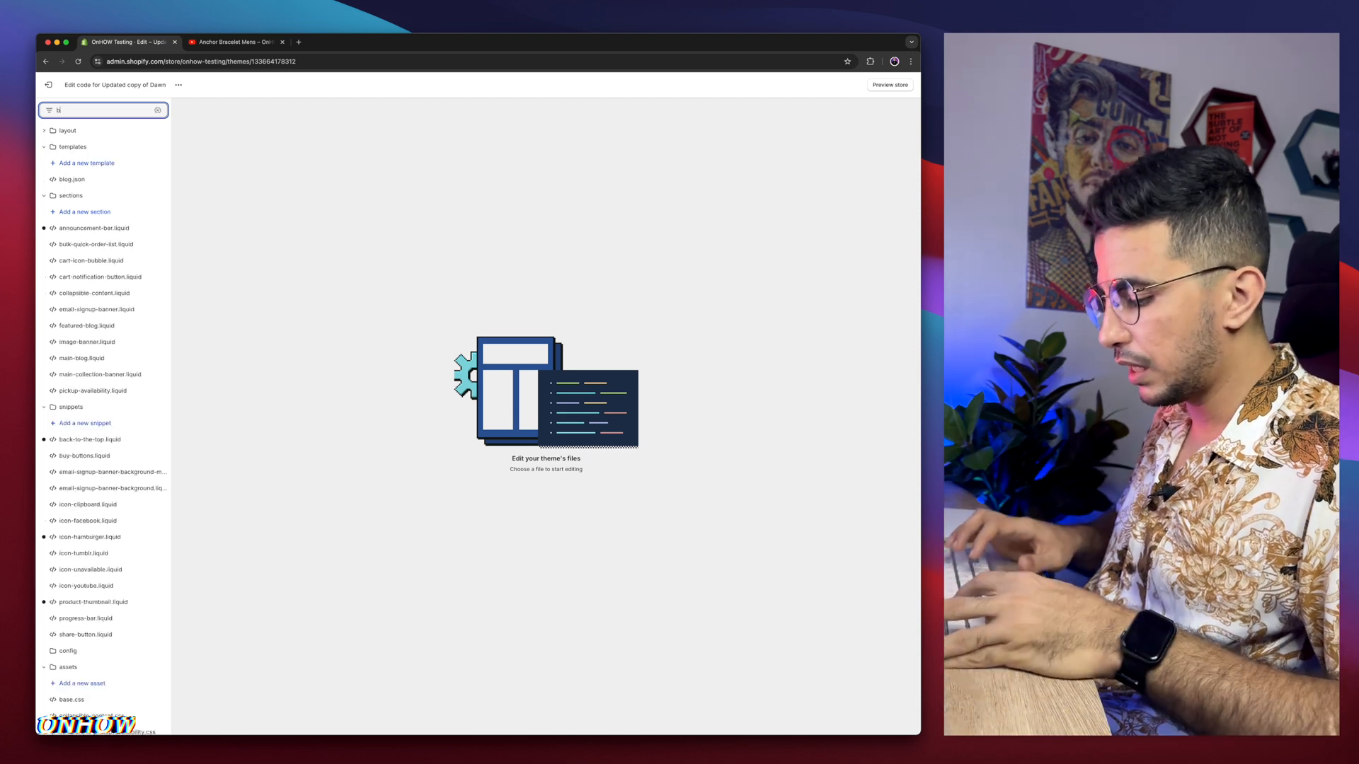
text(ase)
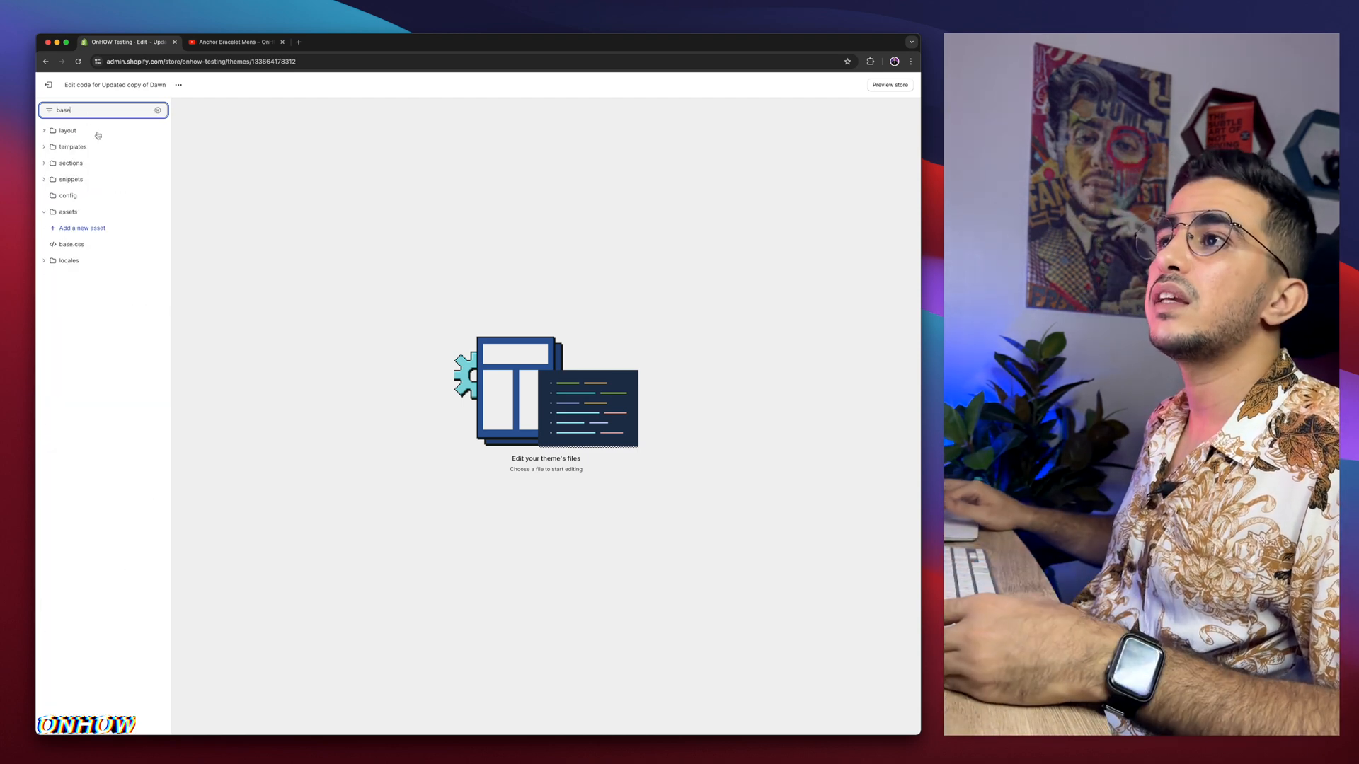
click(70, 245)
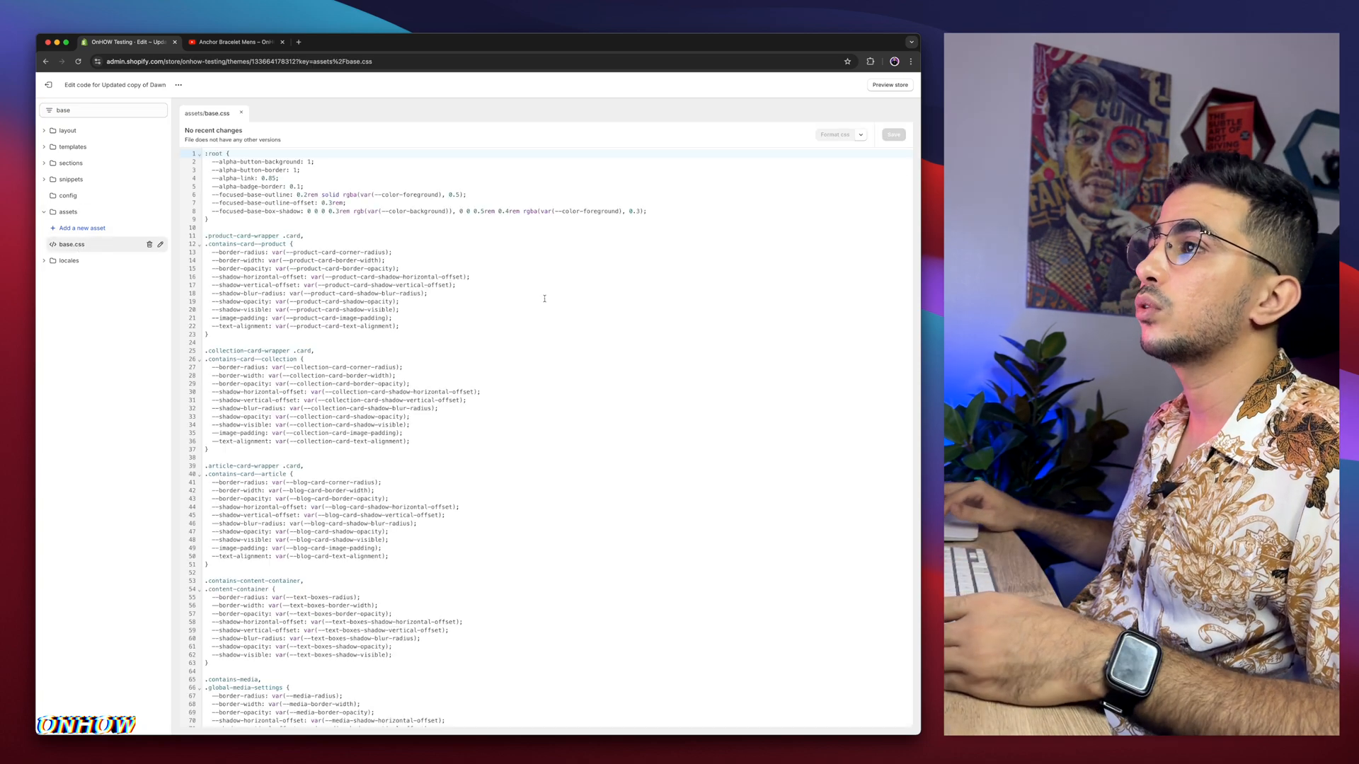
Scroll down through the rules of base.css in the code editor
scroll(down, 3)
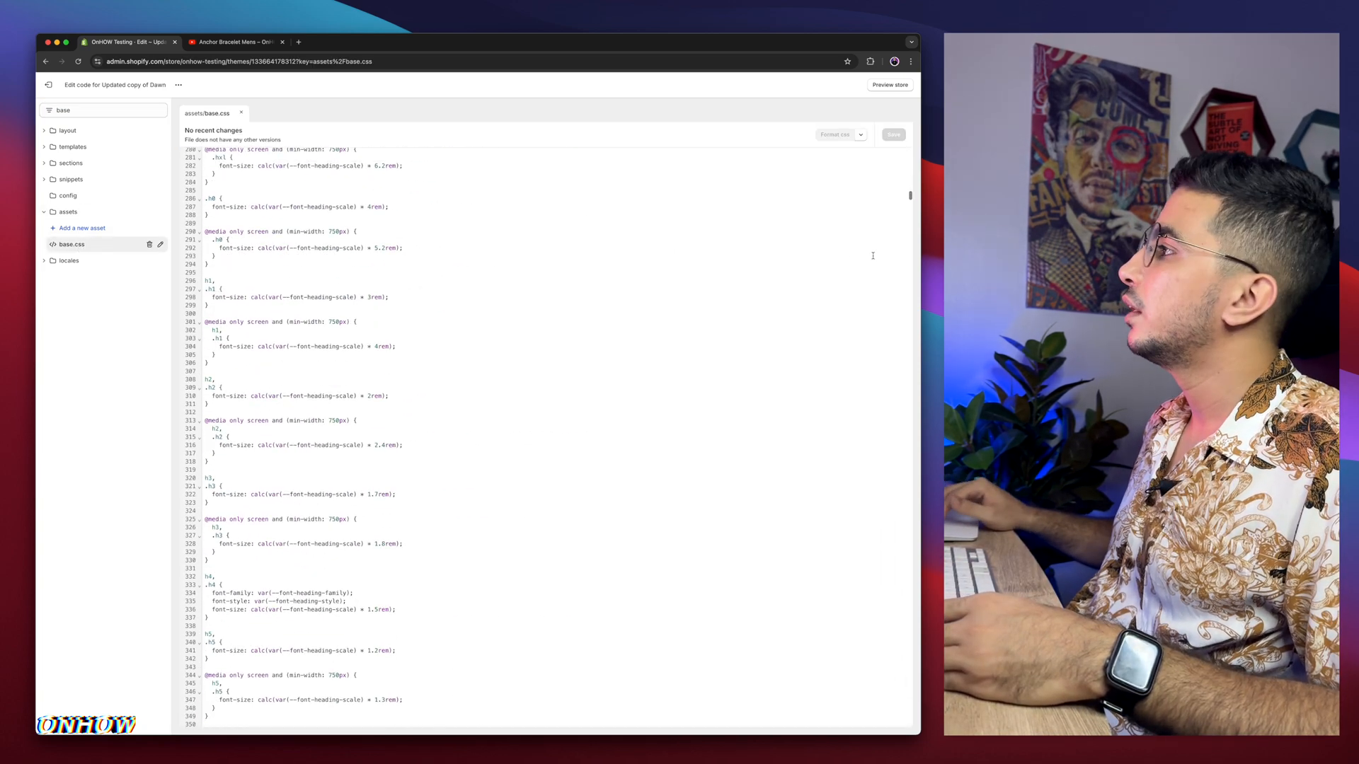
scroll(down, 3)
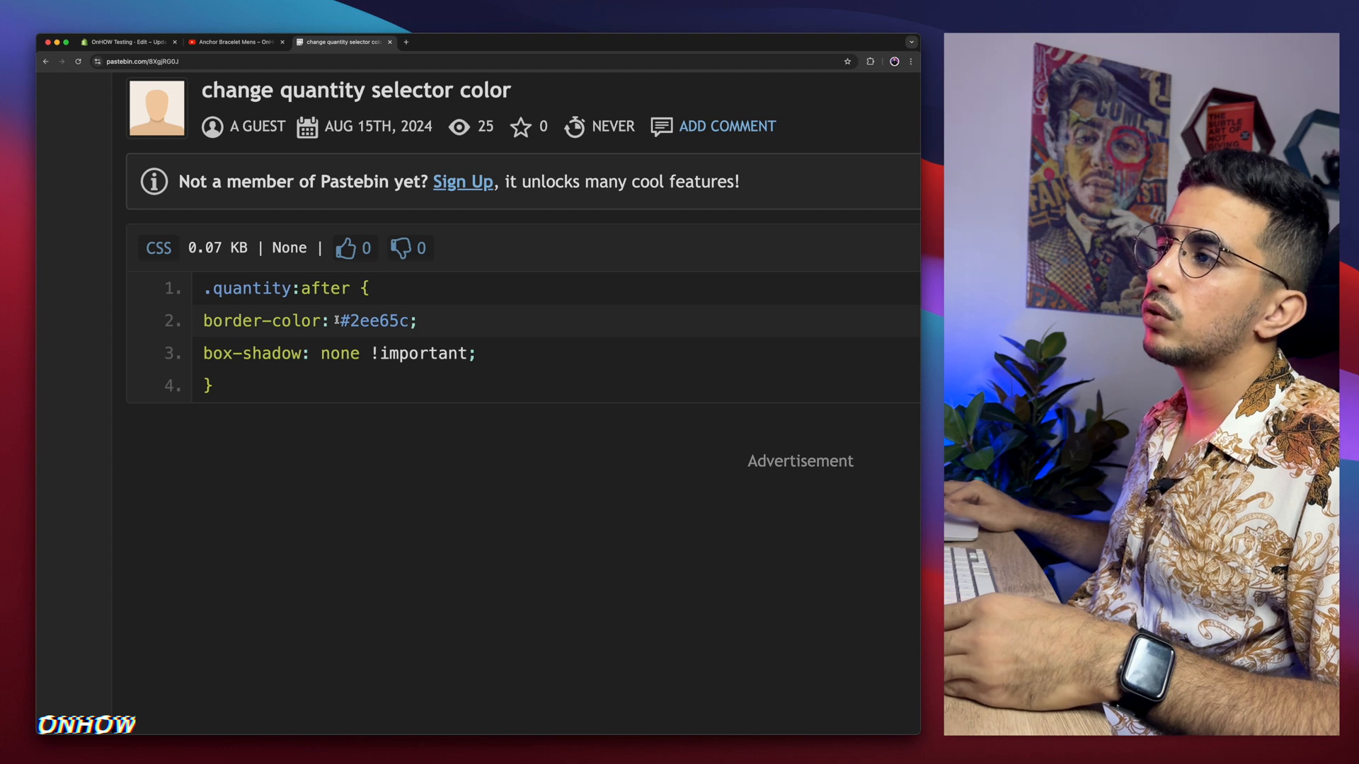
Look up the hex colour #2ee65c and try other shades in the Google colour picker
double_click(372, 322)
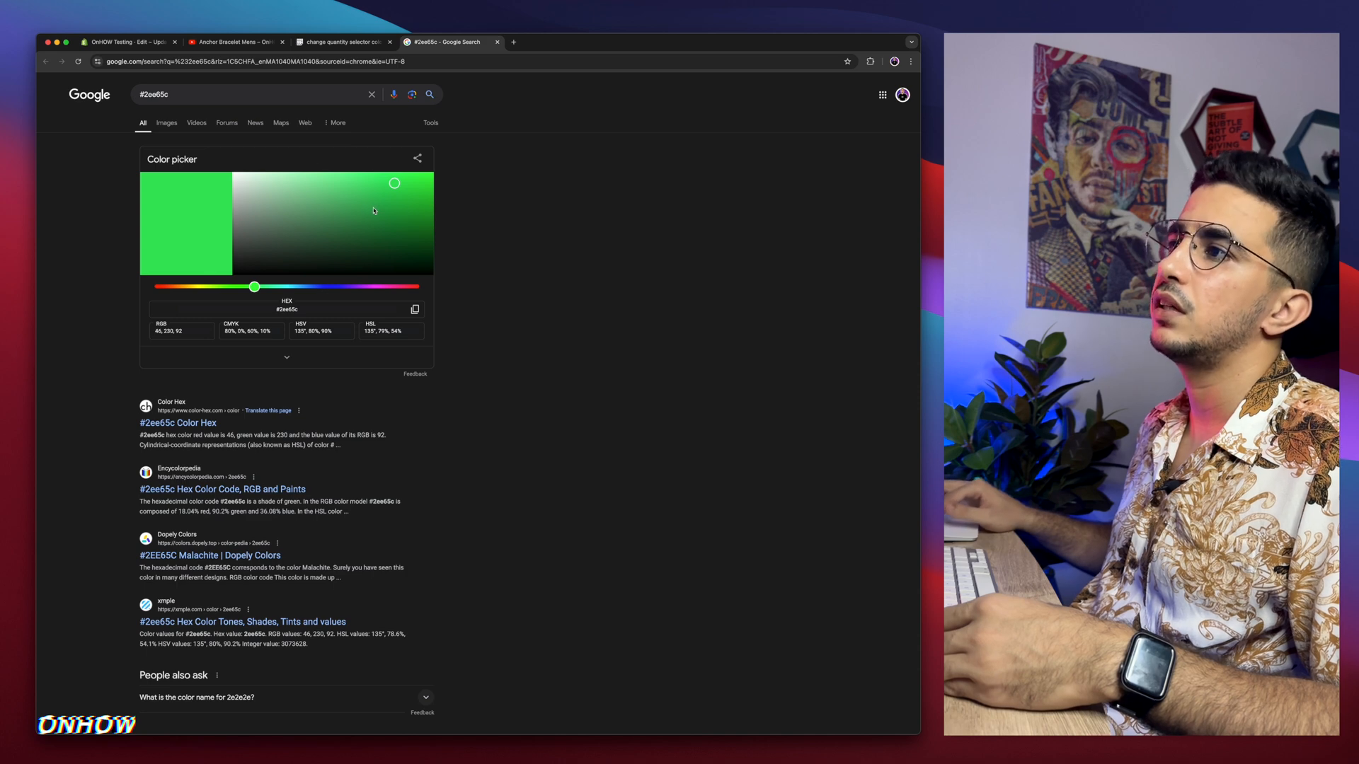
drag(253, 286, 379, 286)
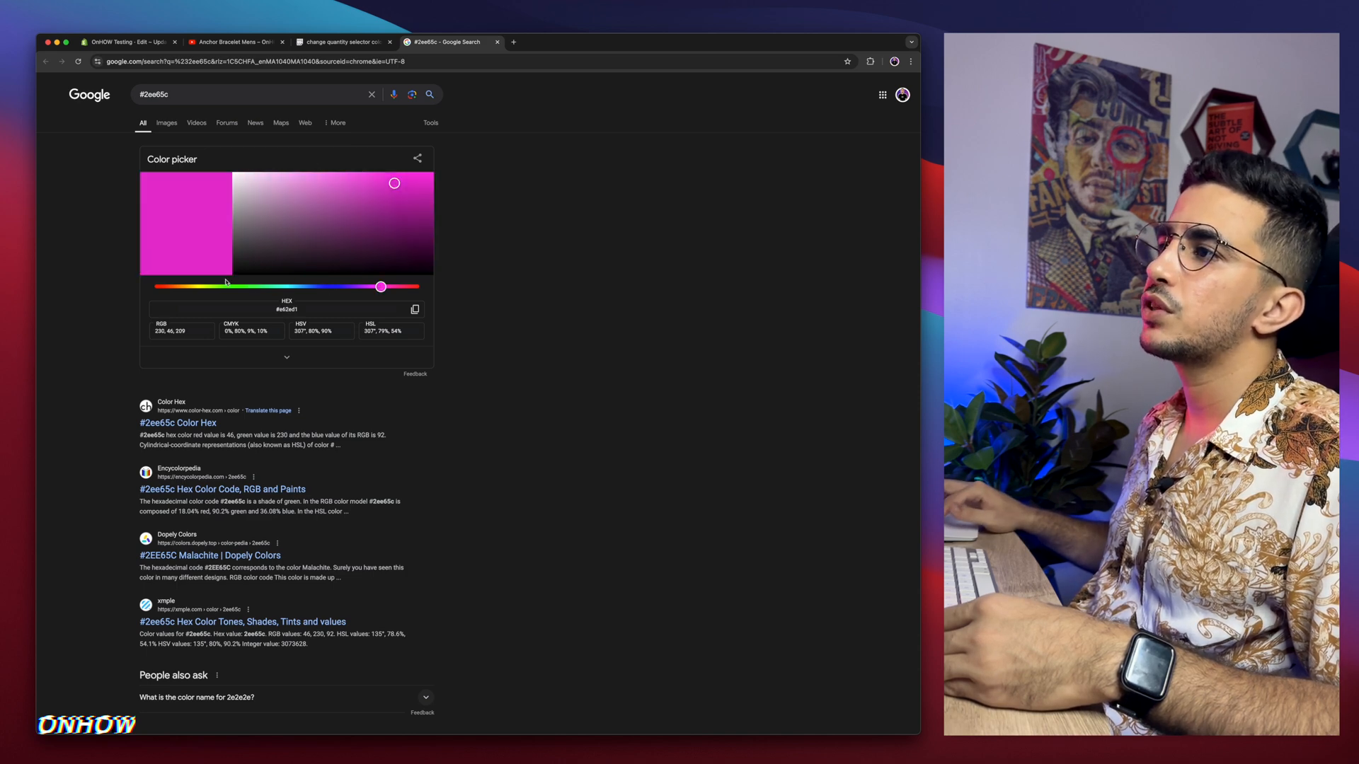
drag(395, 182, 289, 210)
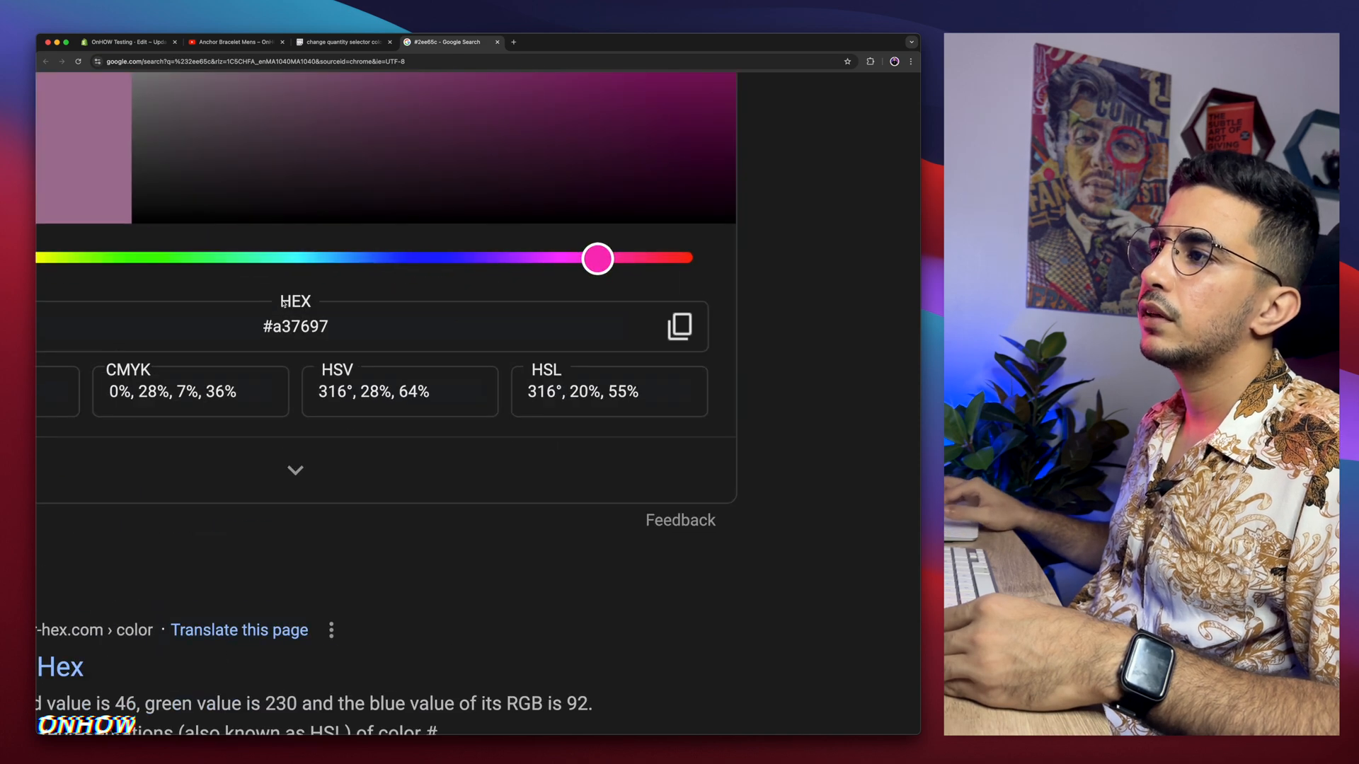
Back in Pastebin, copy the selected four-line quantity-selector CSS snippet
click(343, 41)
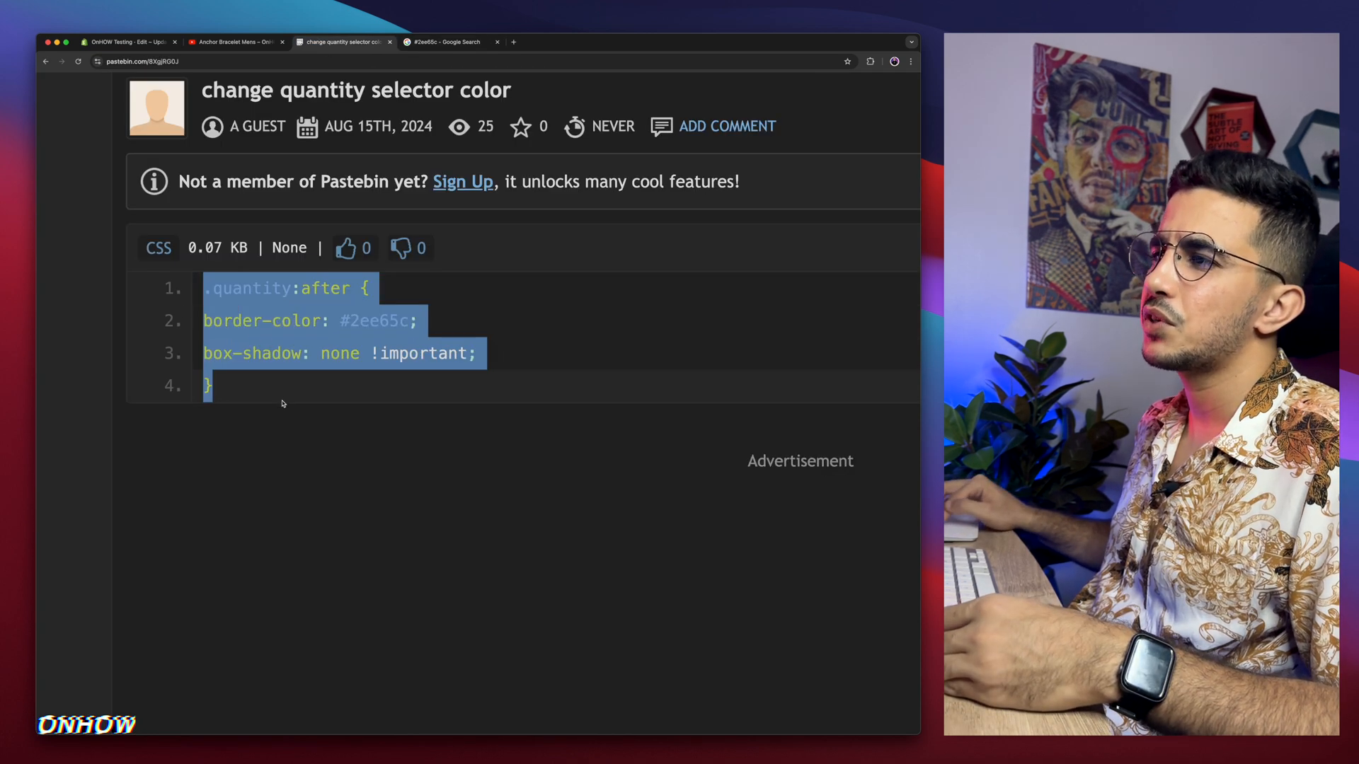
right_click(338, 354)
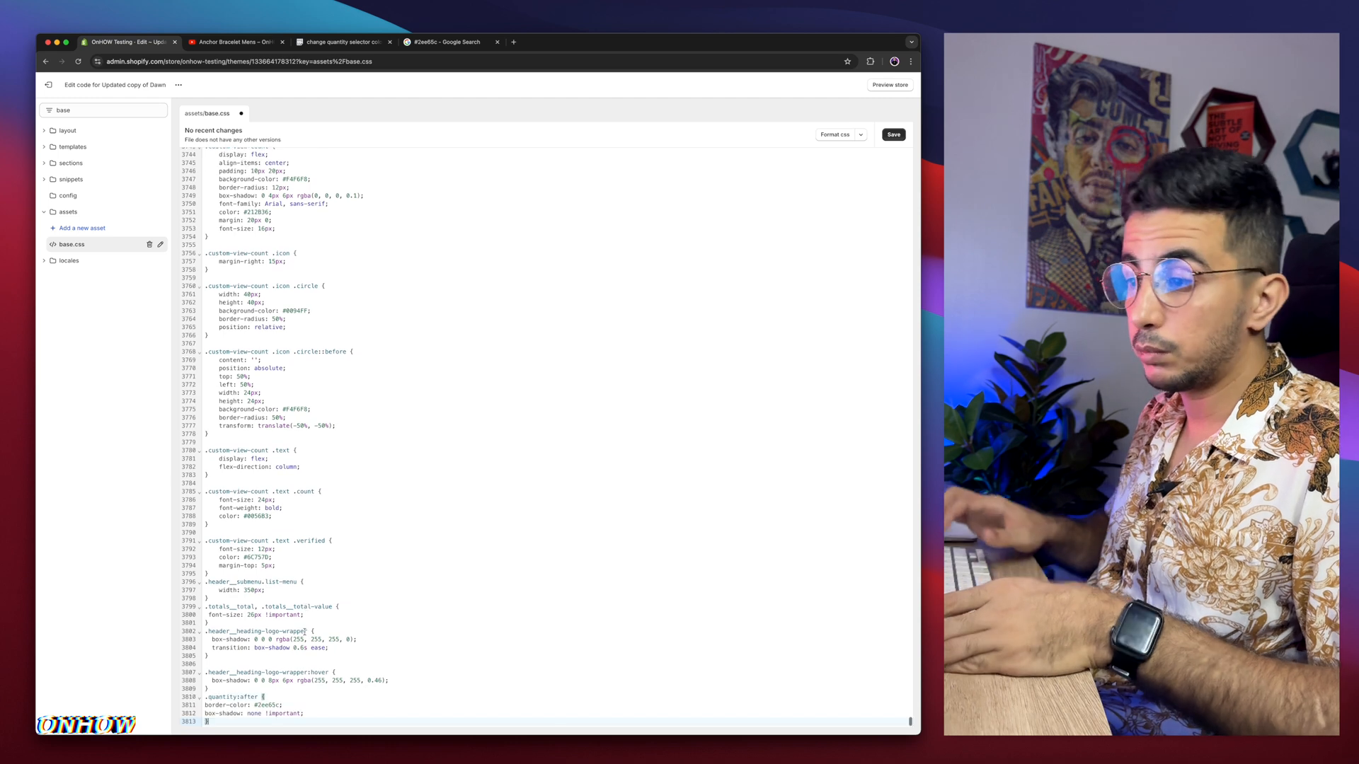
Save base.css with the pasted .quantity:after rule and return to the product page tab
click(893, 135)
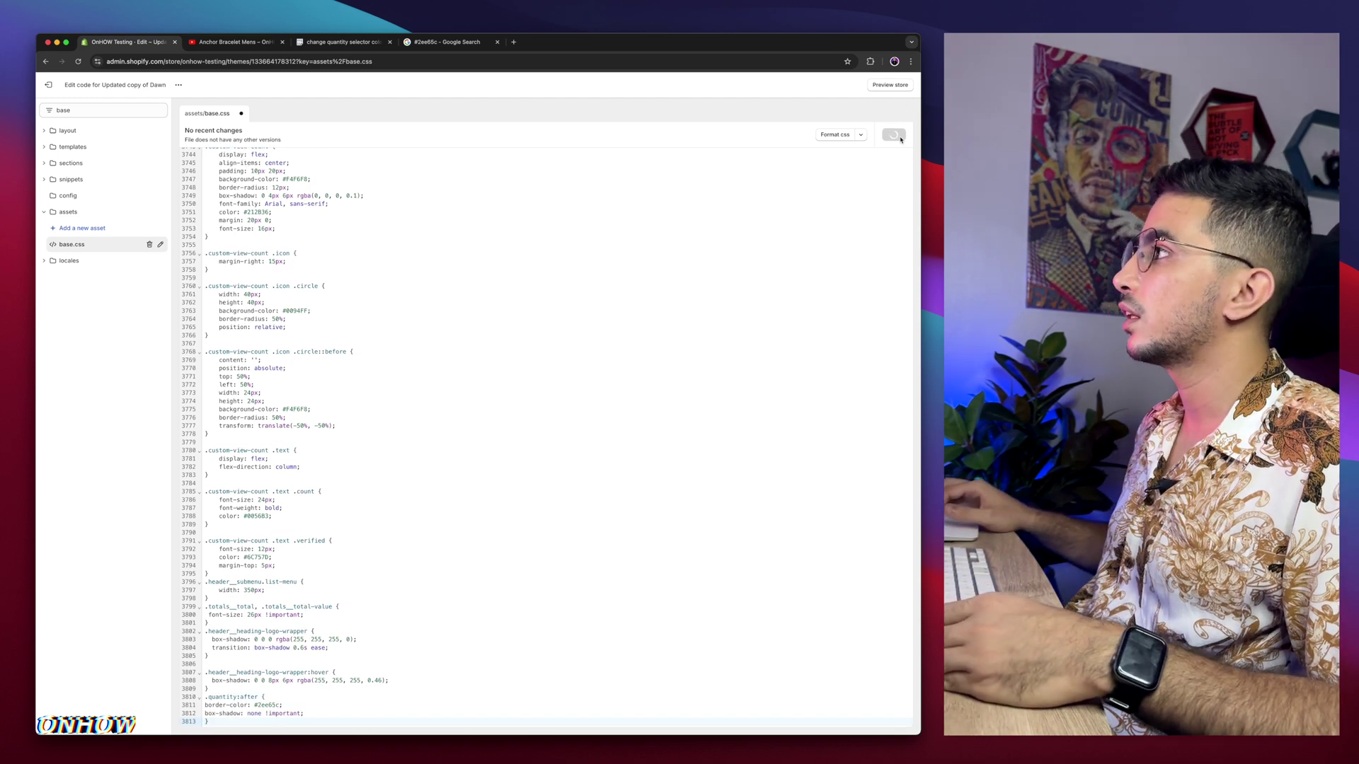
click(893, 135)
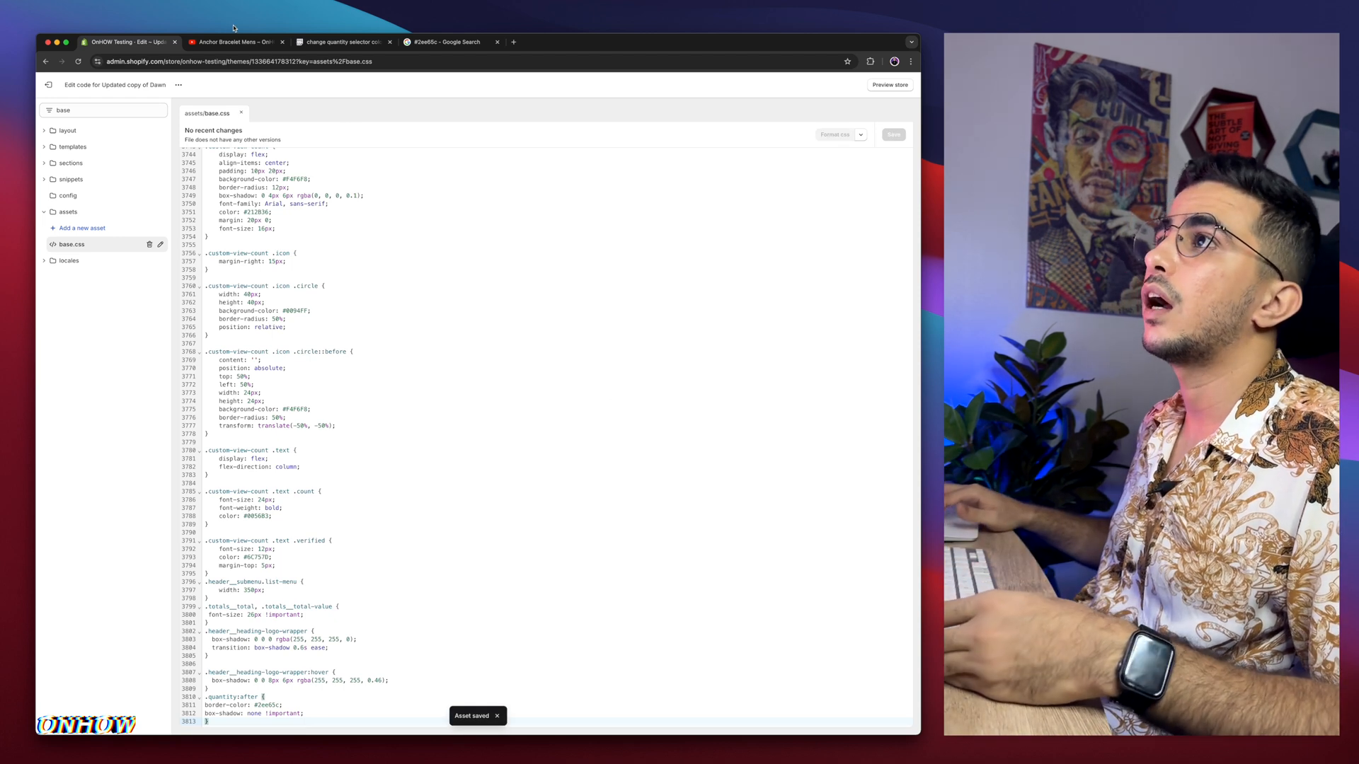
click(234, 41)
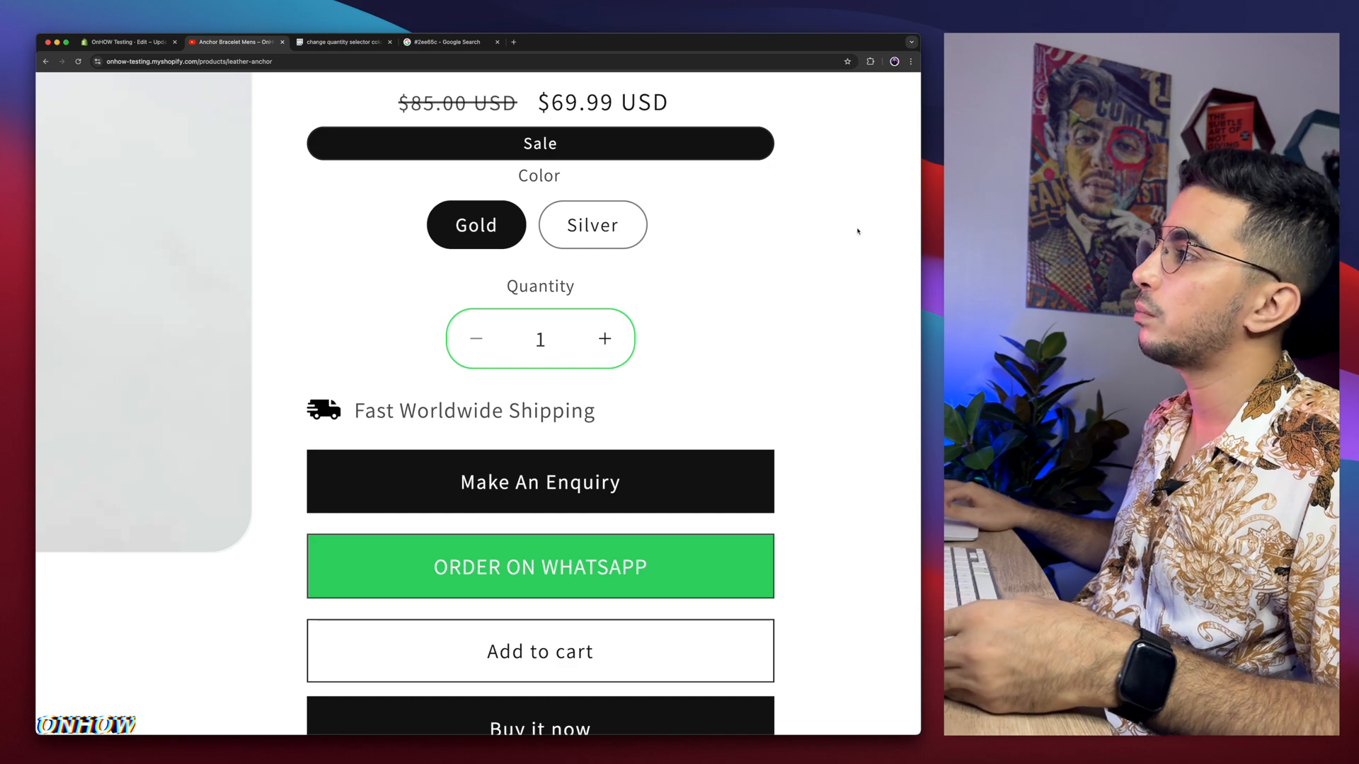
mouse_move(734, 354)
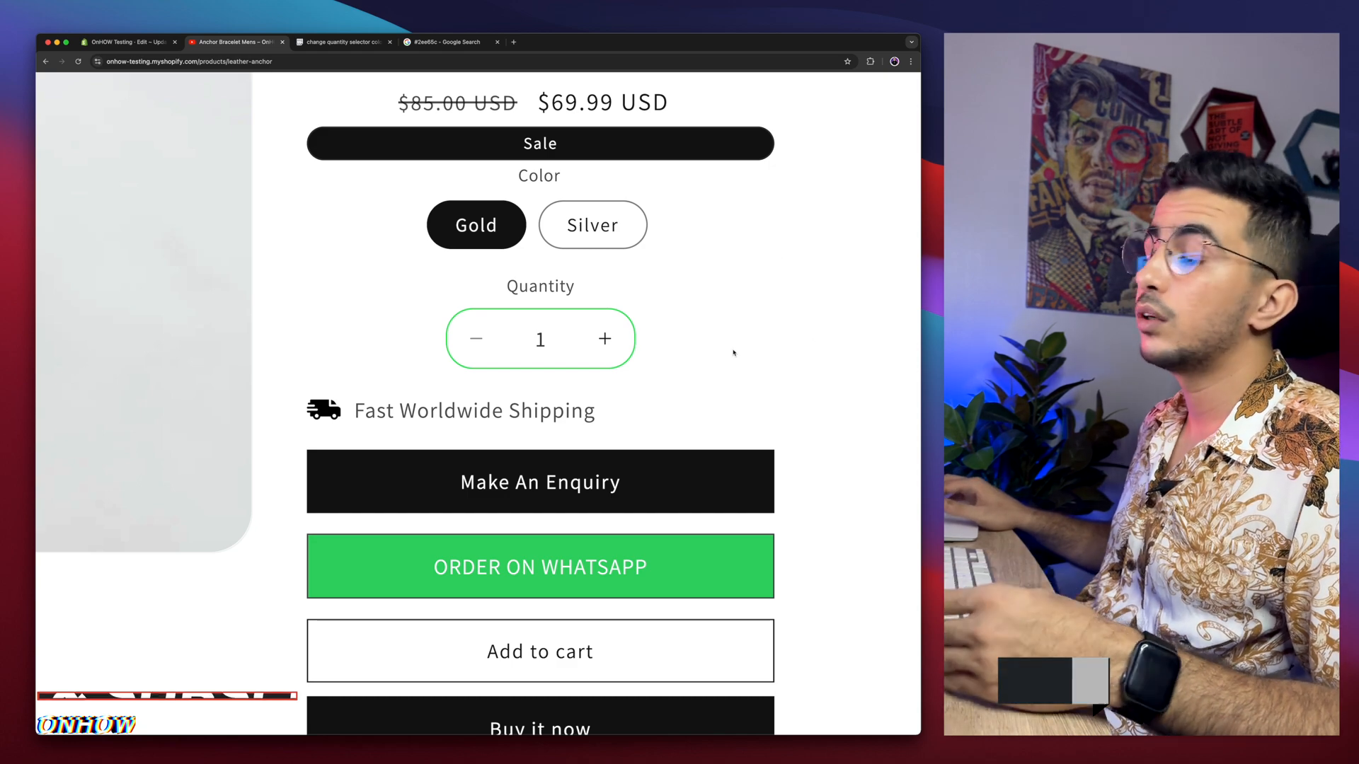